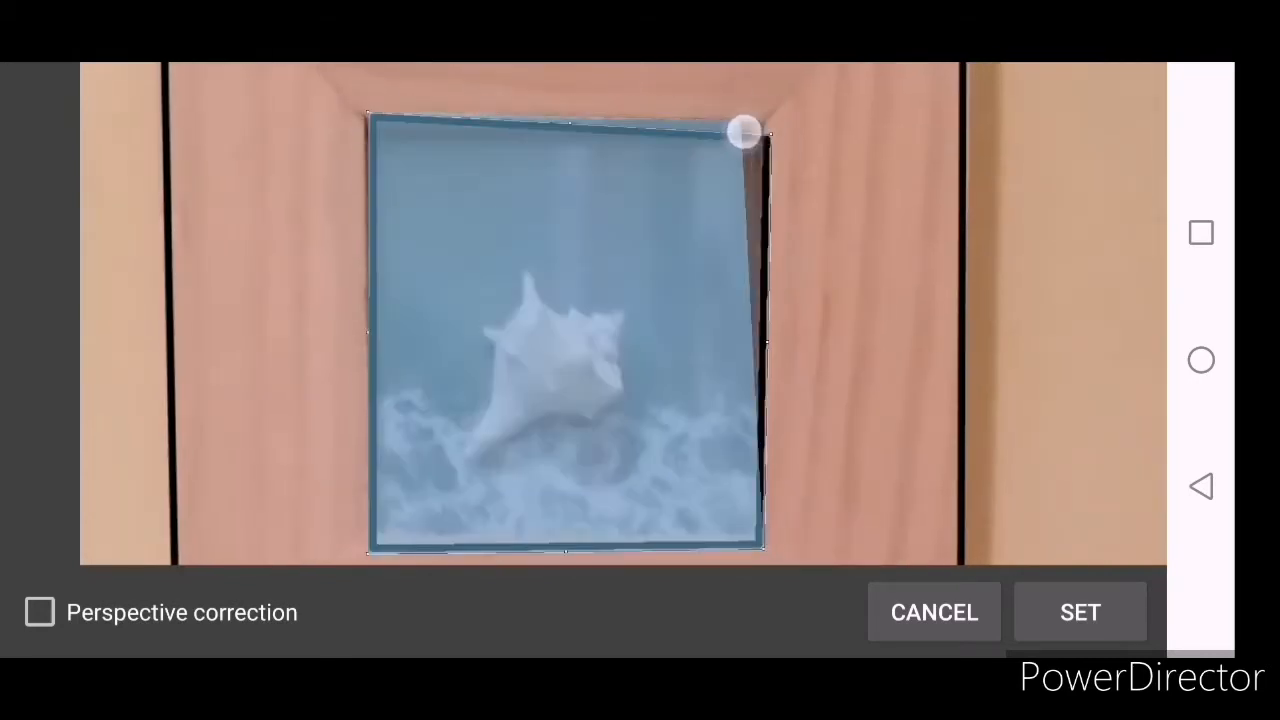
- Stretch, rotate and shift the reference photo until its frames match the drawn outlines
drag(745, 130, 758, 545)
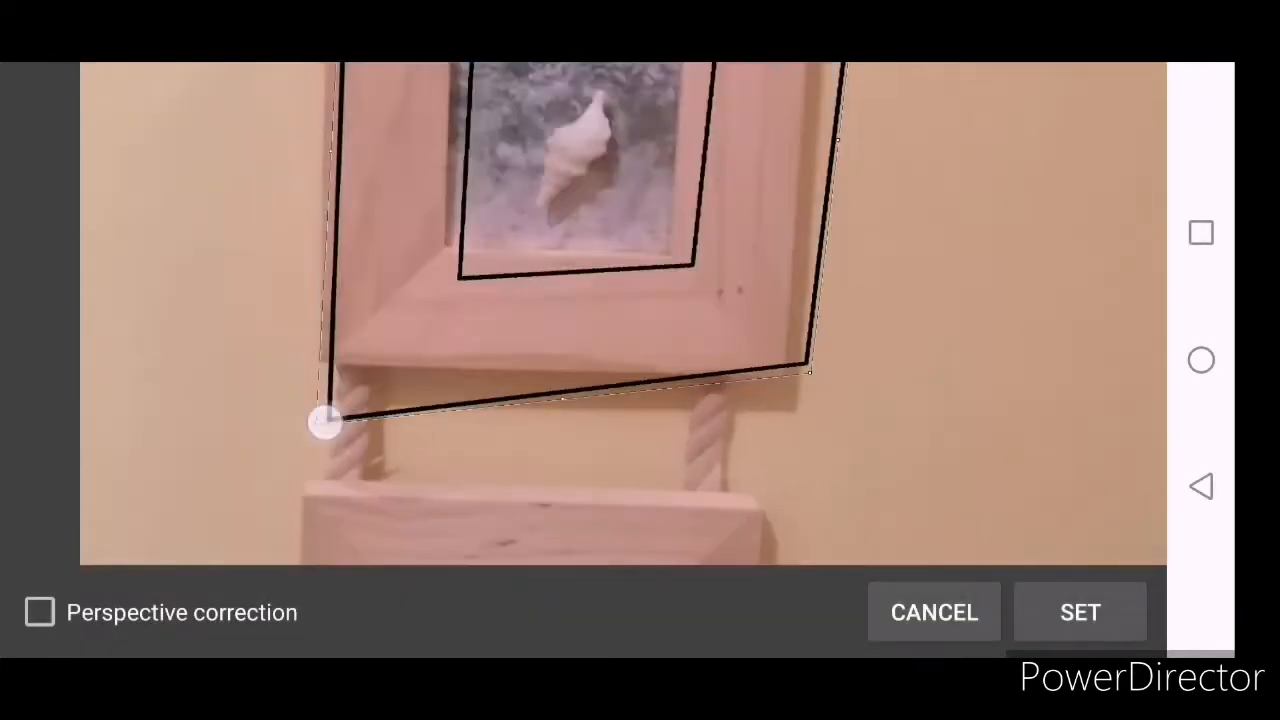
drag(325, 425, 820, 495)
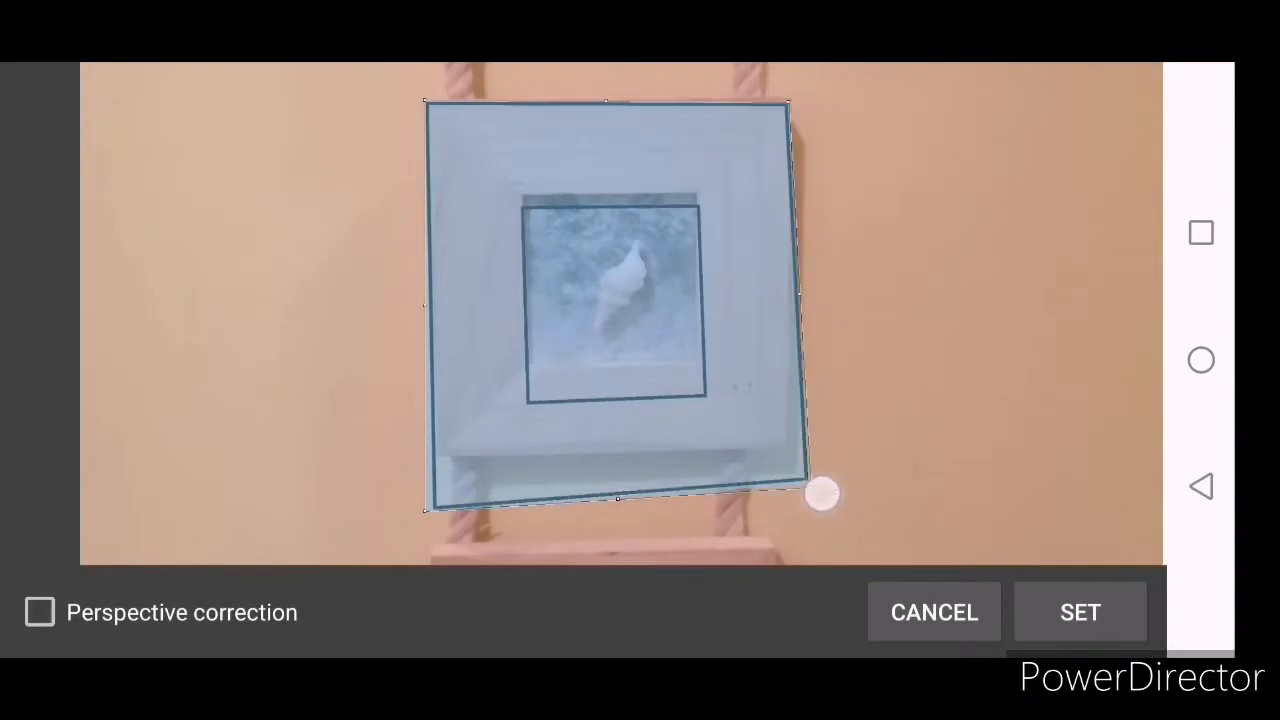
drag(820, 493, 860, 405)
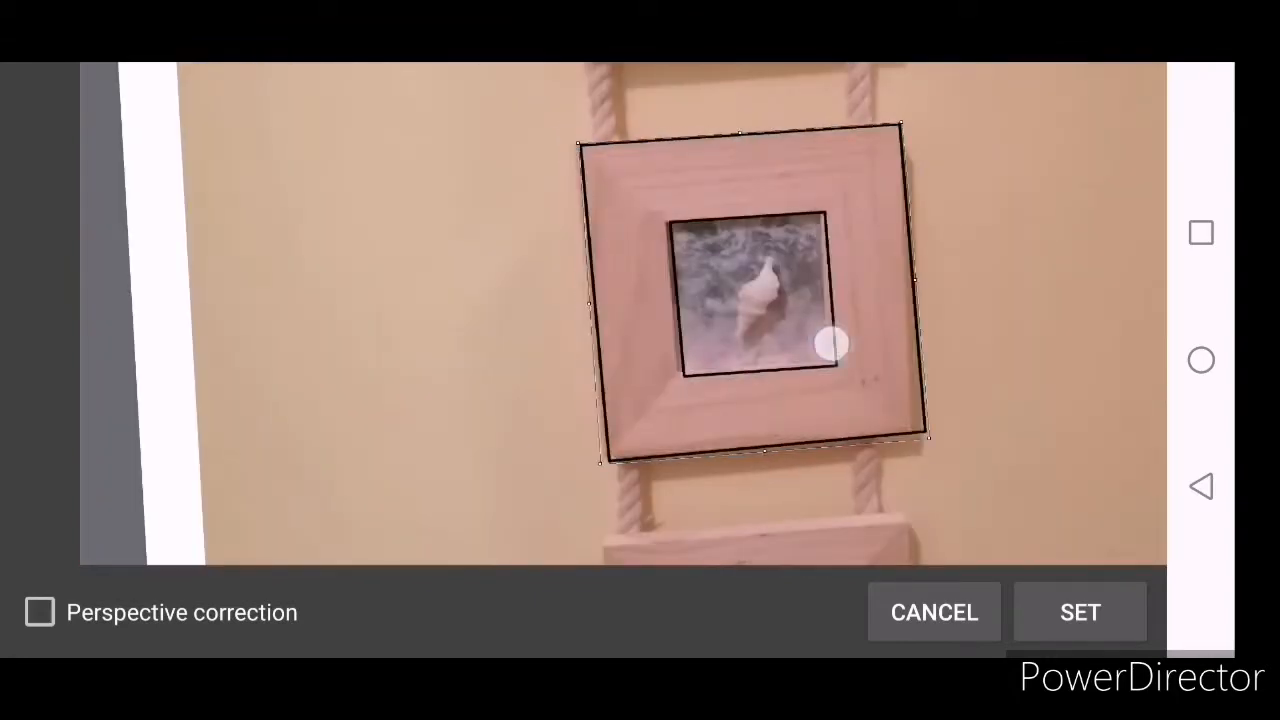
drag(830, 345, 935, 475)
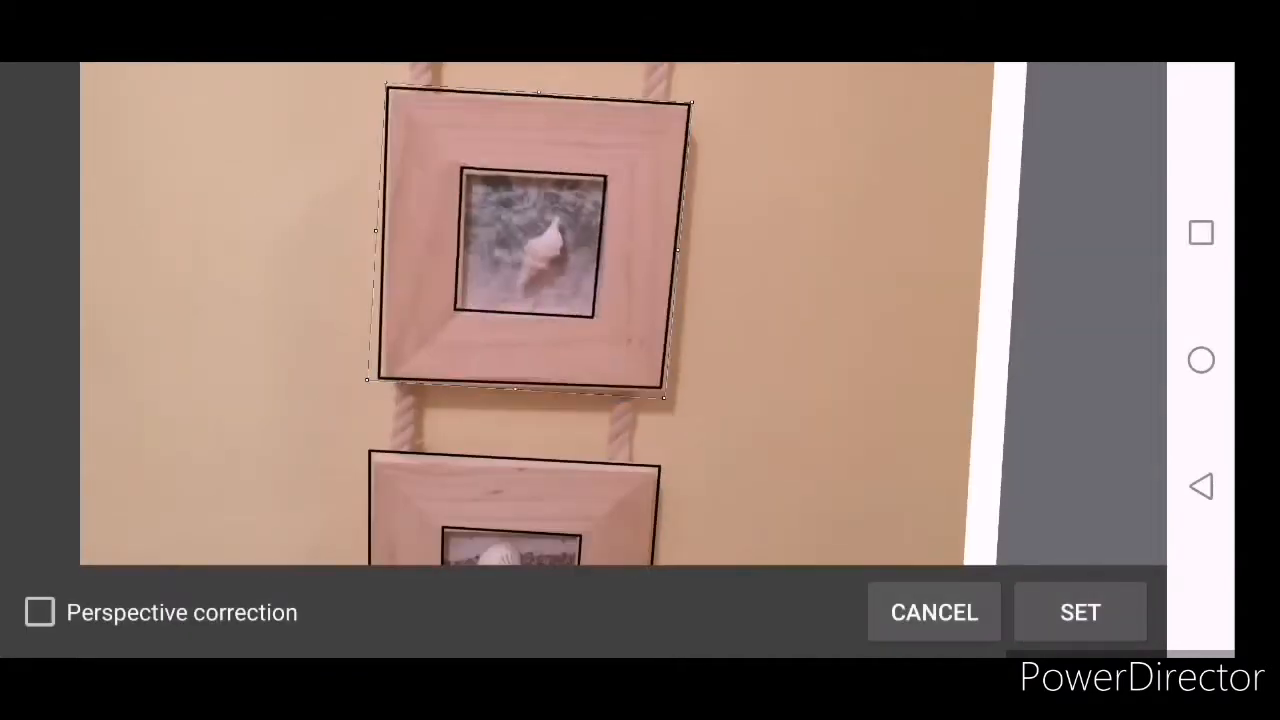
- Confirm the photo placement, then trace the rope twists between the frames with a 6 px black pen
click(1080, 612)
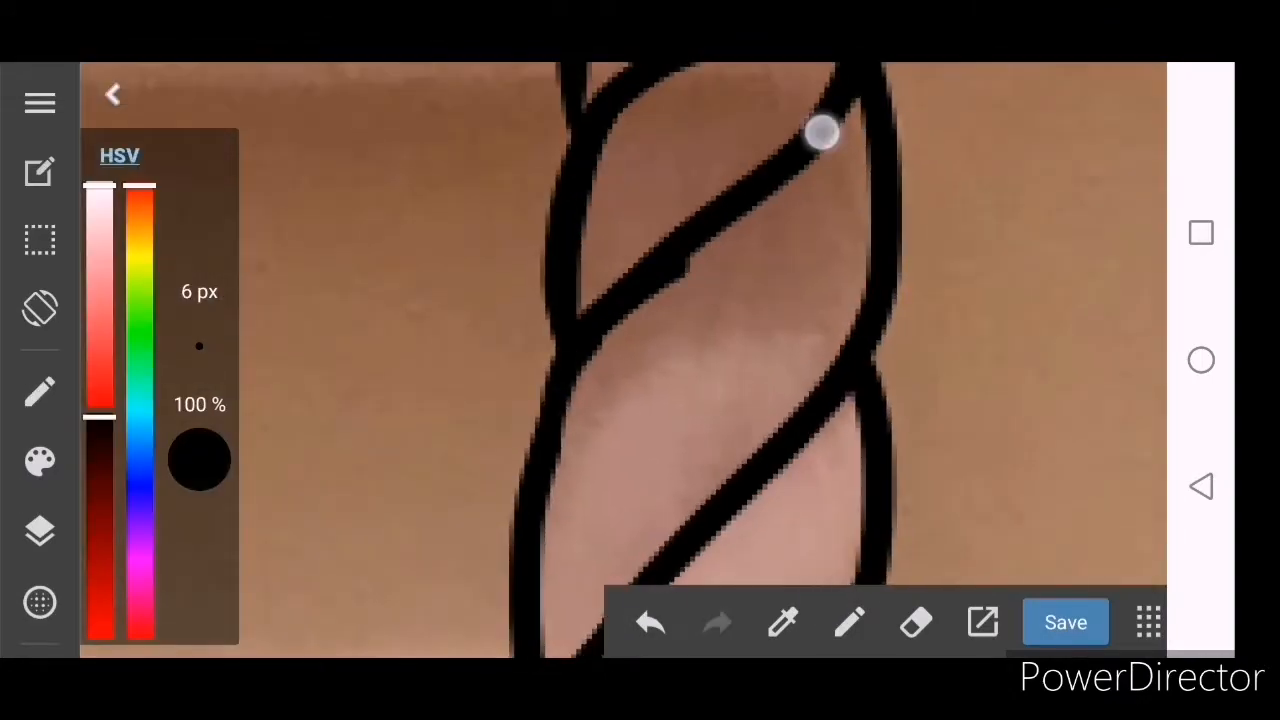
drag(820, 130, 610, 455)
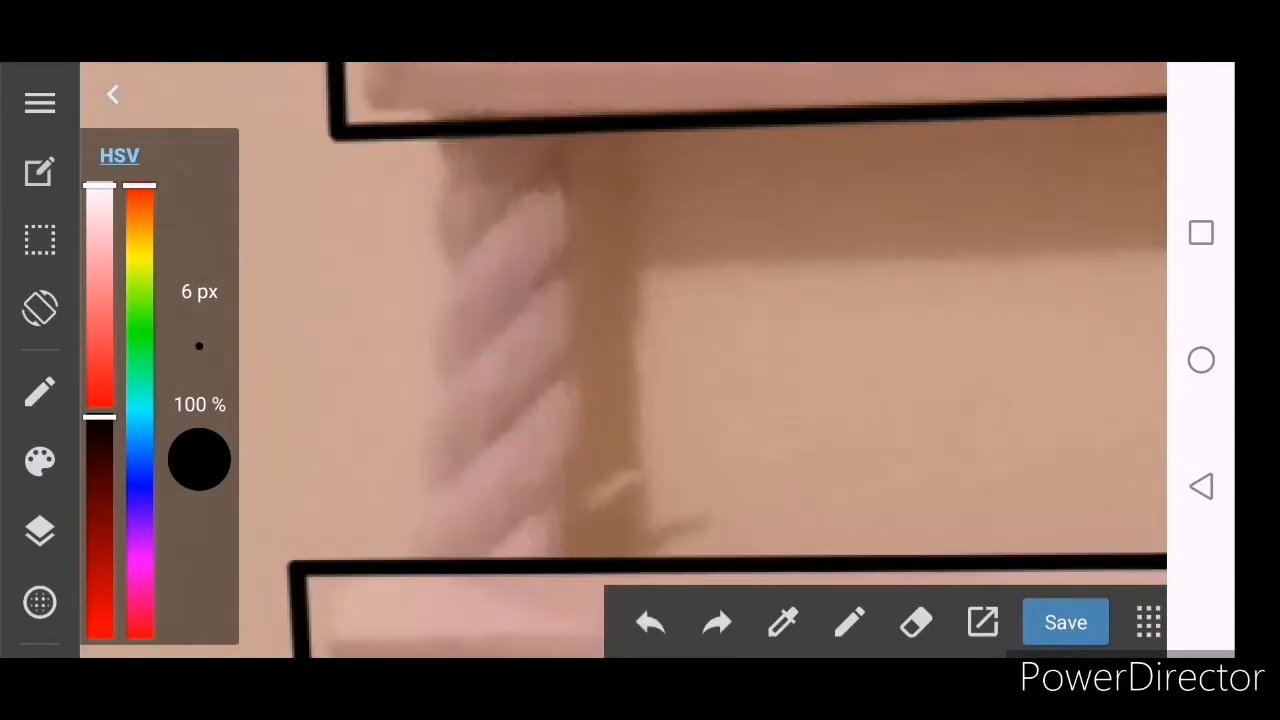
click(650, 622)
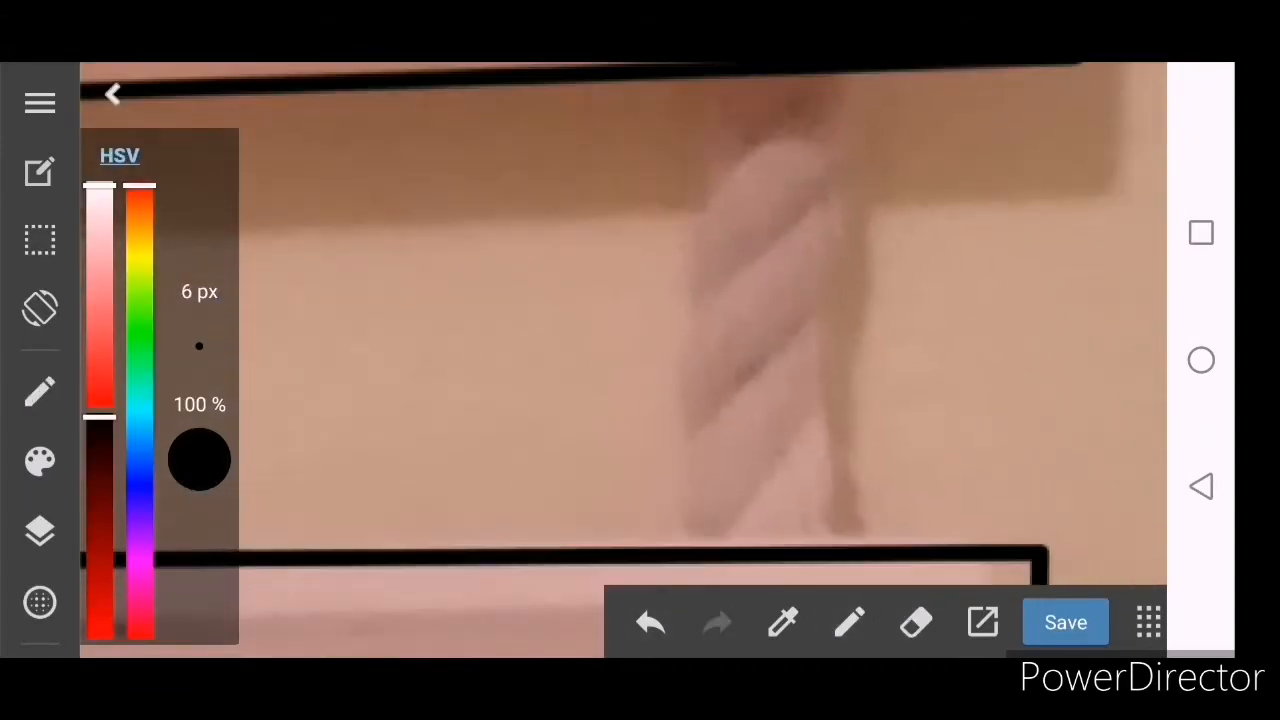
drag(530, 600, 765, 140)
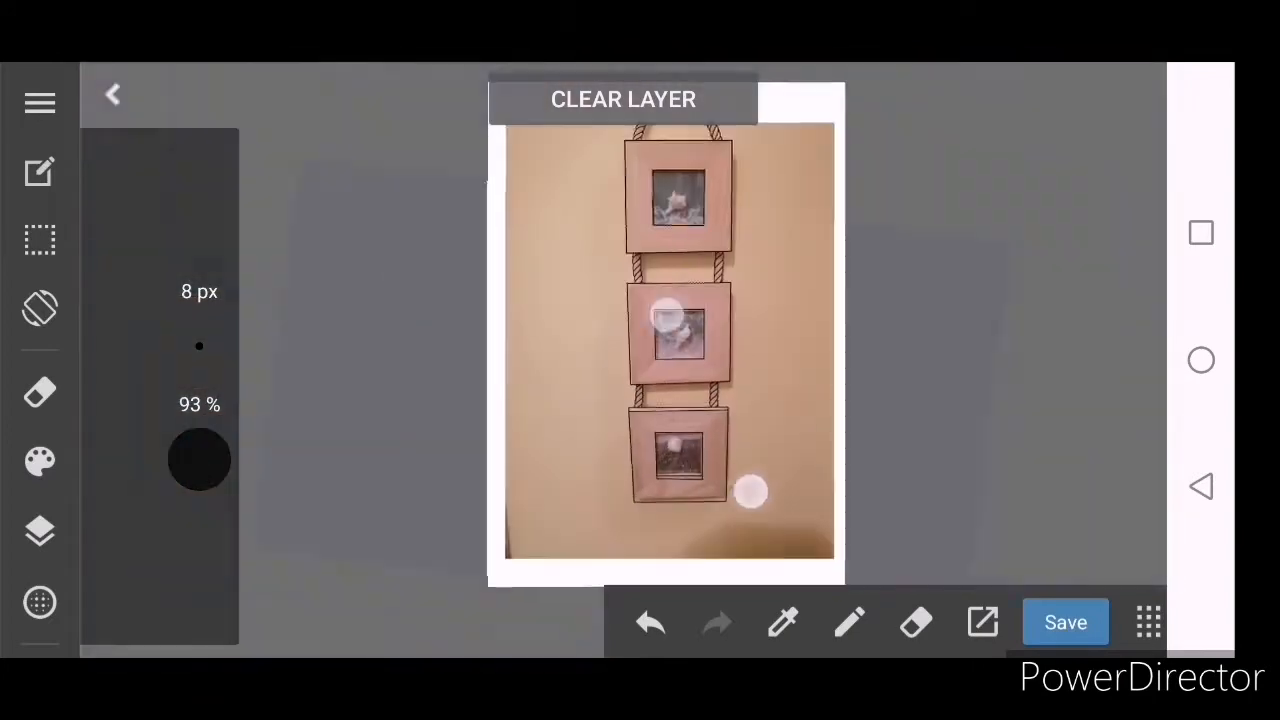
- Select the drawing layer, trace the seashell's wavy edge and add ridge lines to the scallop
click(40, 531)
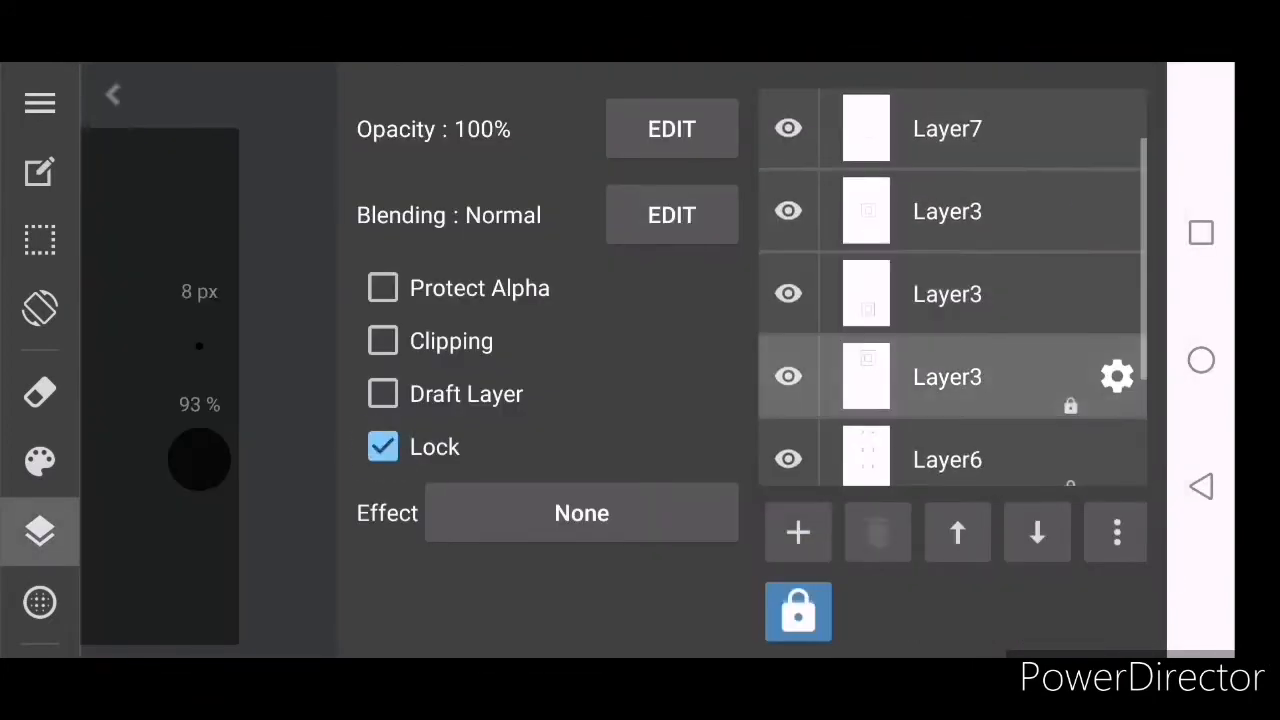
click(112, 93)
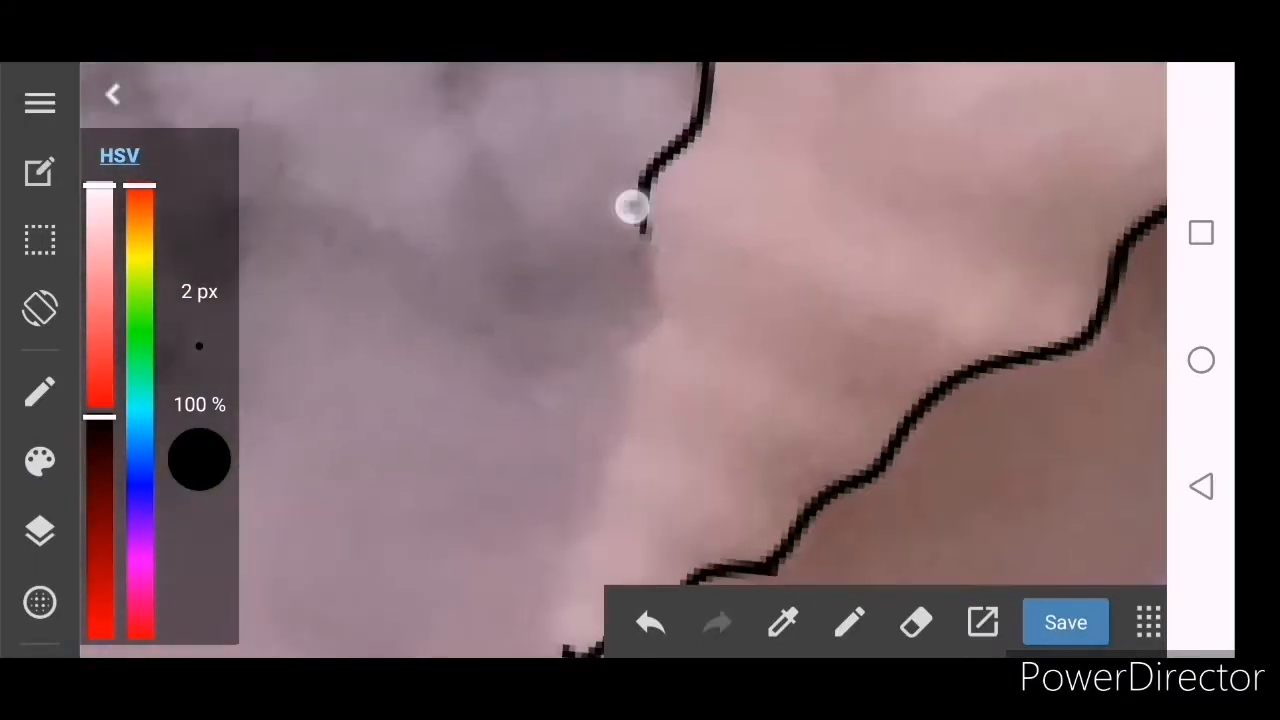
drag(630, 207, 485, 588)
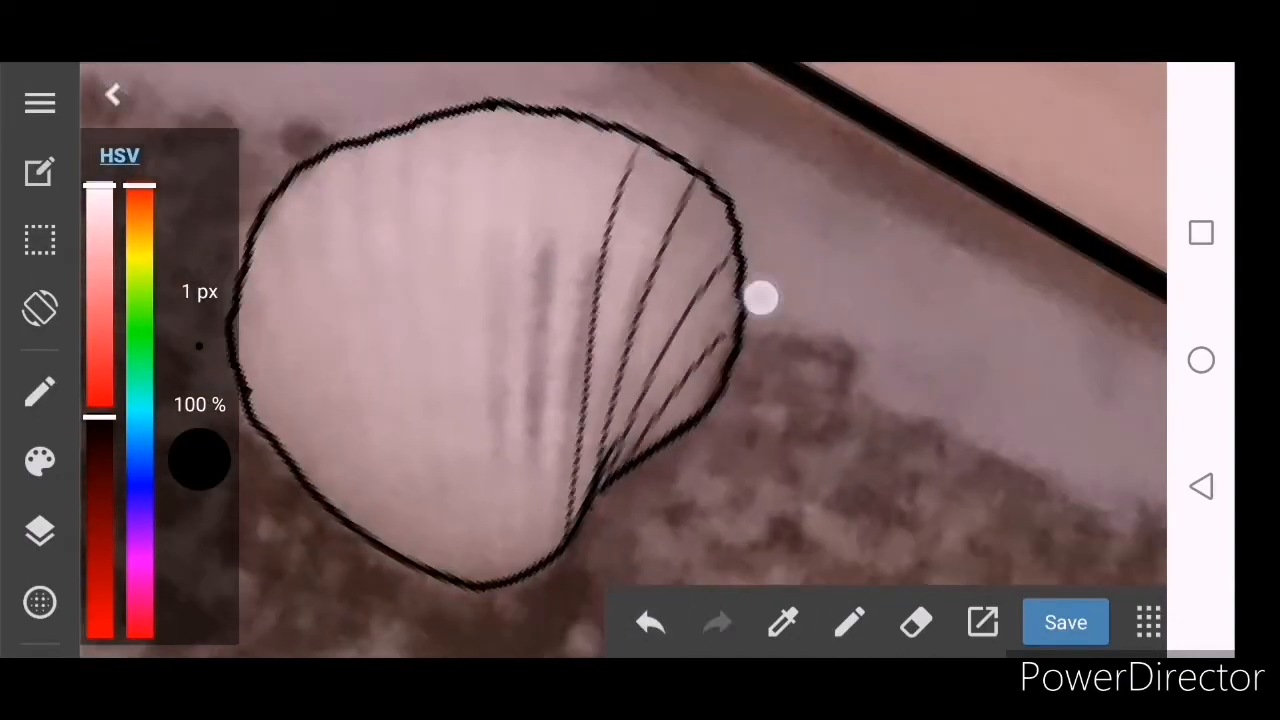
drag(760, 300, 690, 93)
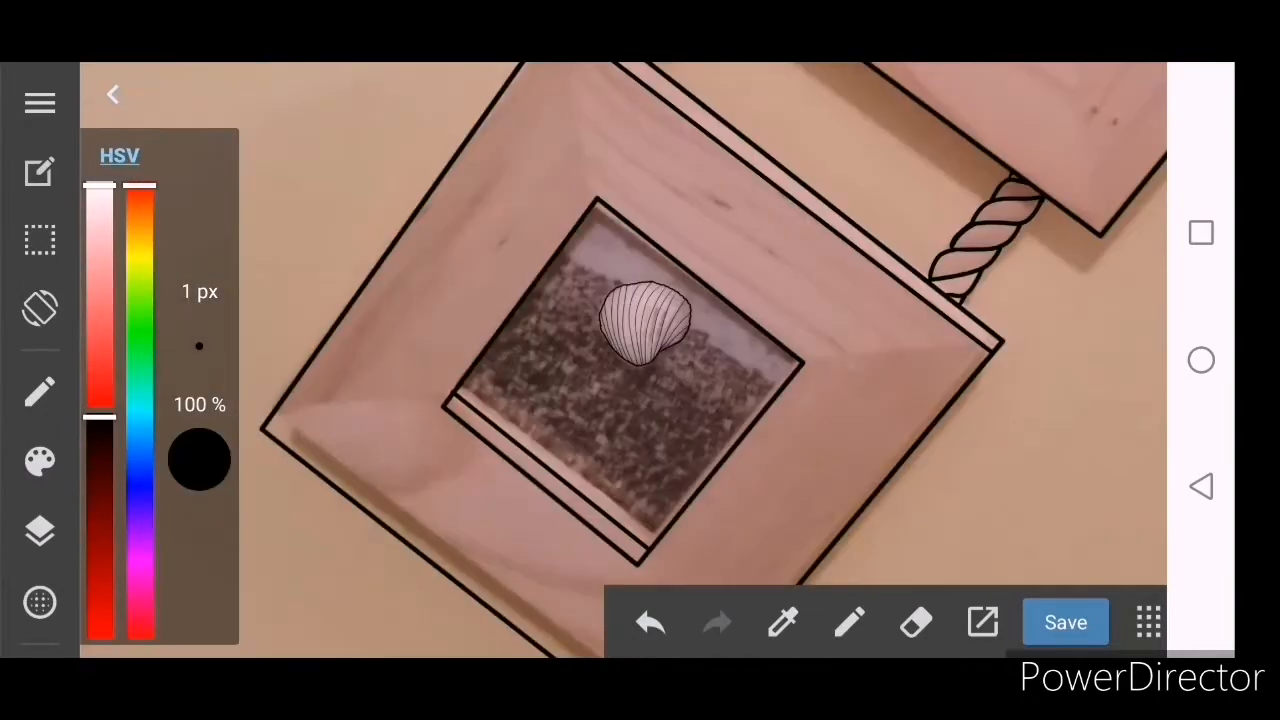
- Hide the photo, dot the conch shell, and set Layer10 to 71% opacity with Clipping on
click(40, 531)
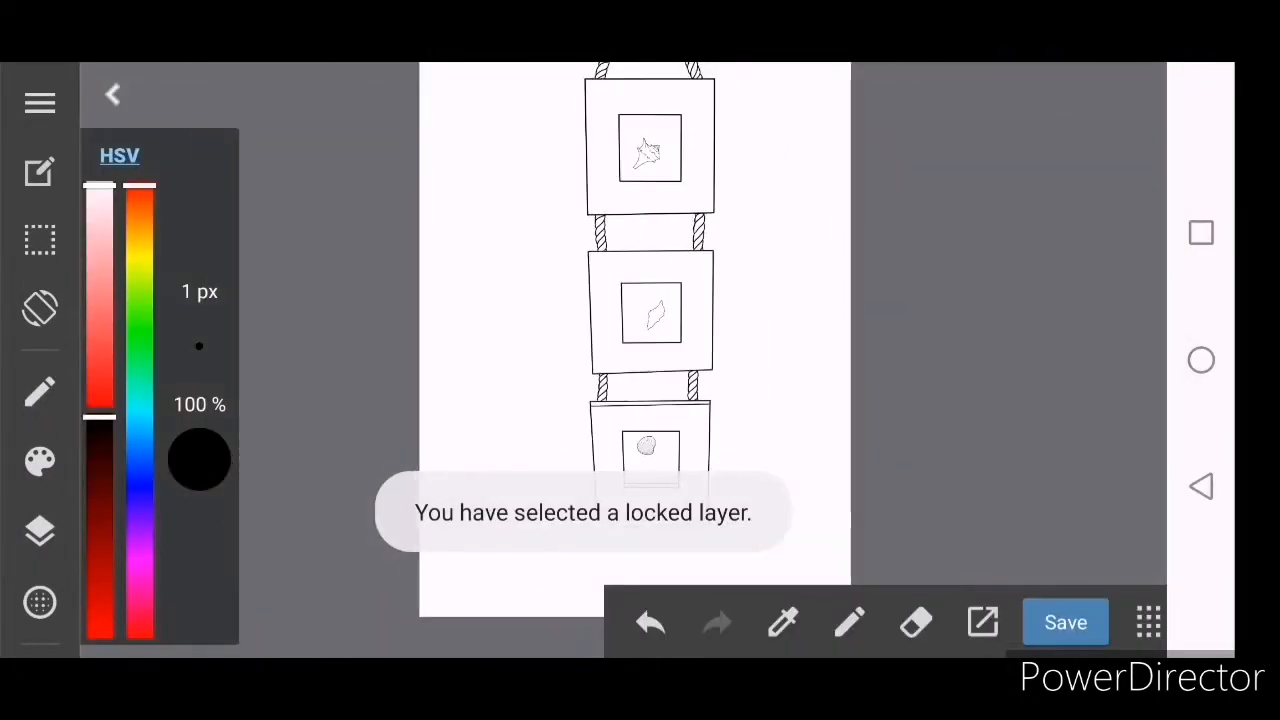
click(40, 531)
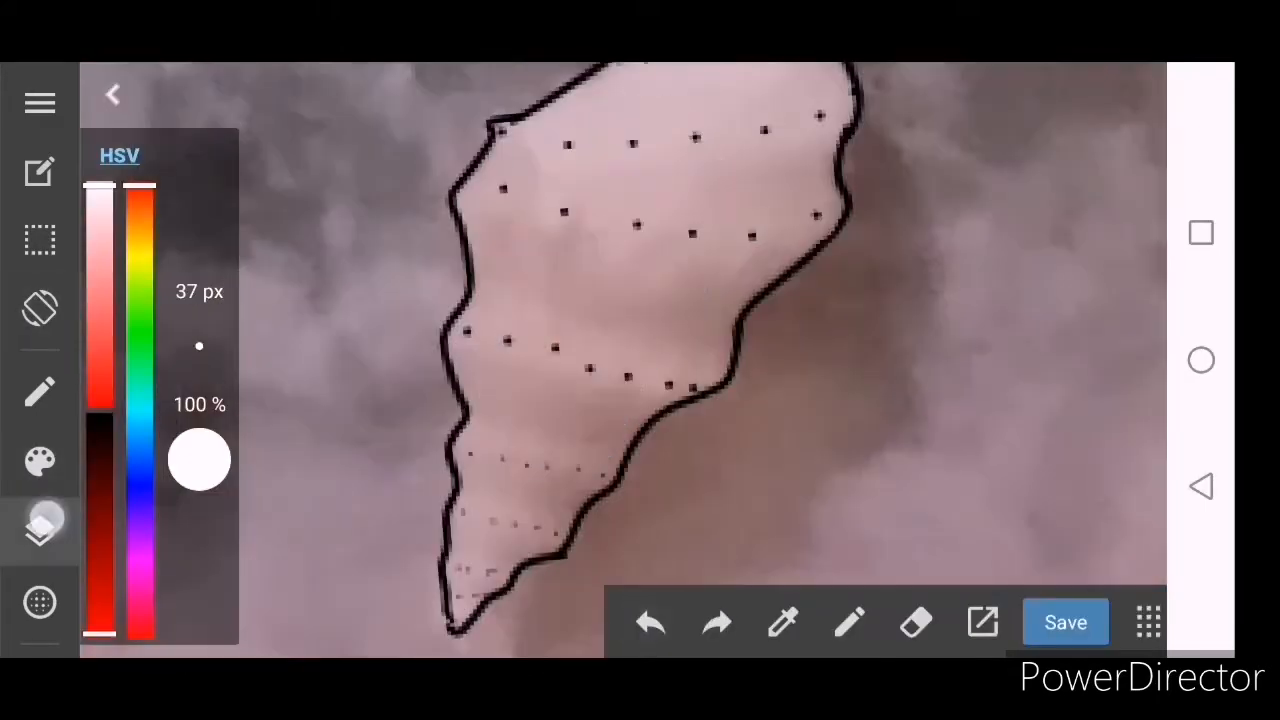
click(40, 530)
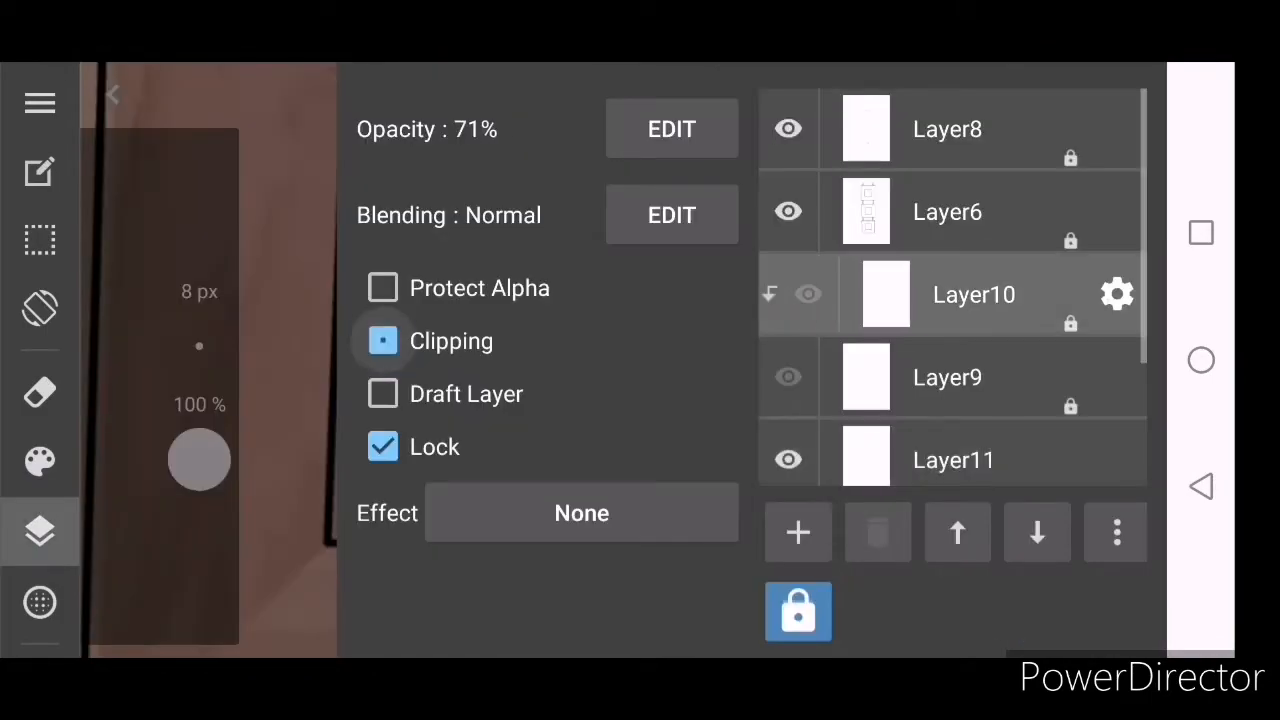
- Clip the layer, then shade the seashell with soft grey, spiral ridge lines and stippled dots
click(798, 612)
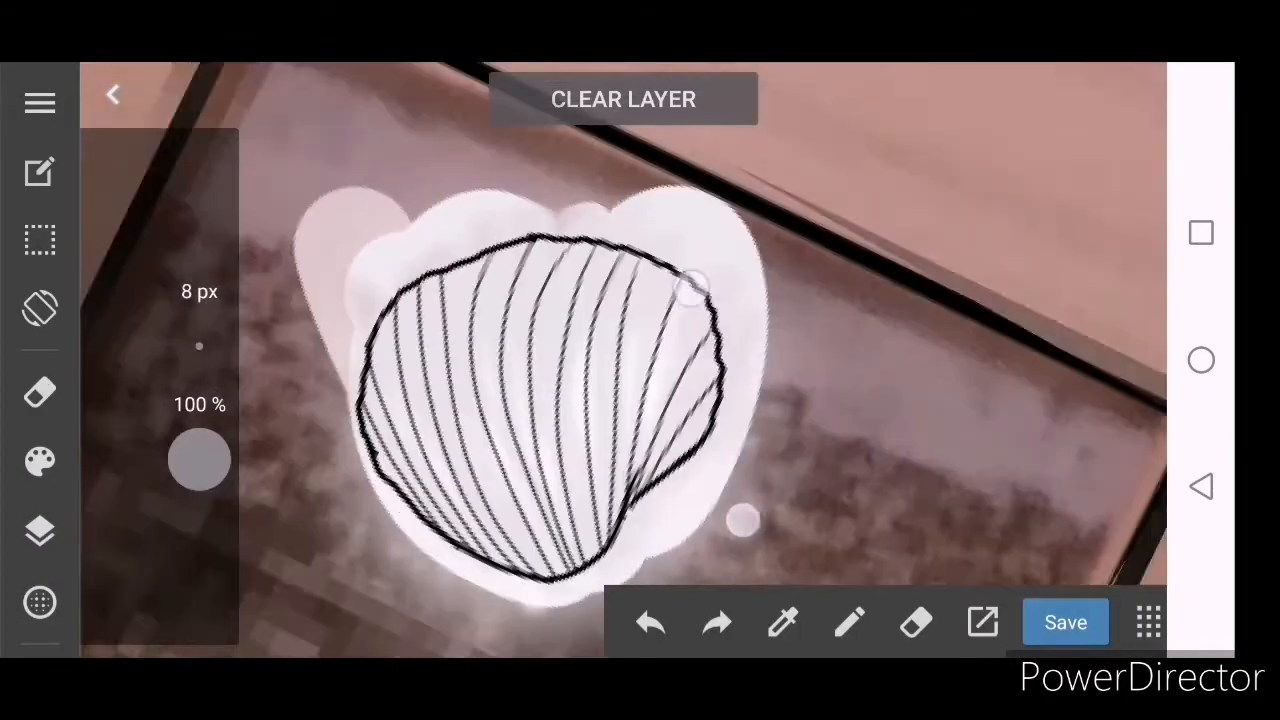
click(40, 531)
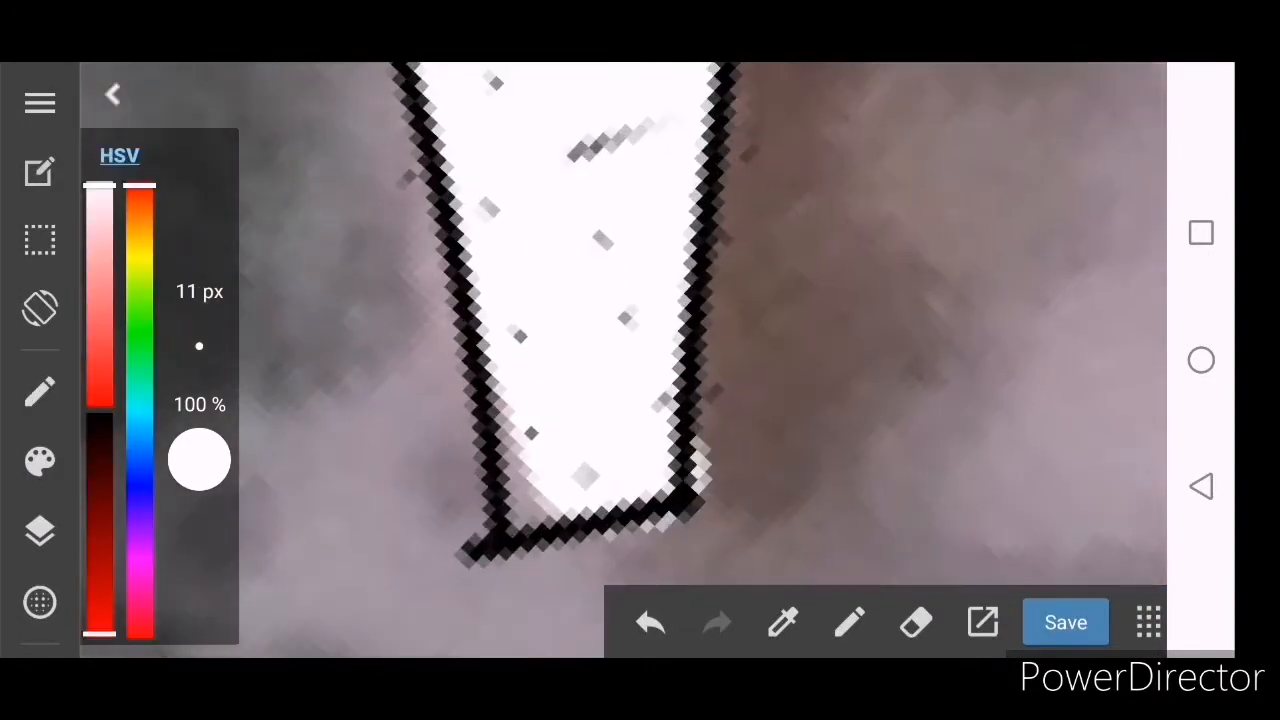
click(40, 531)
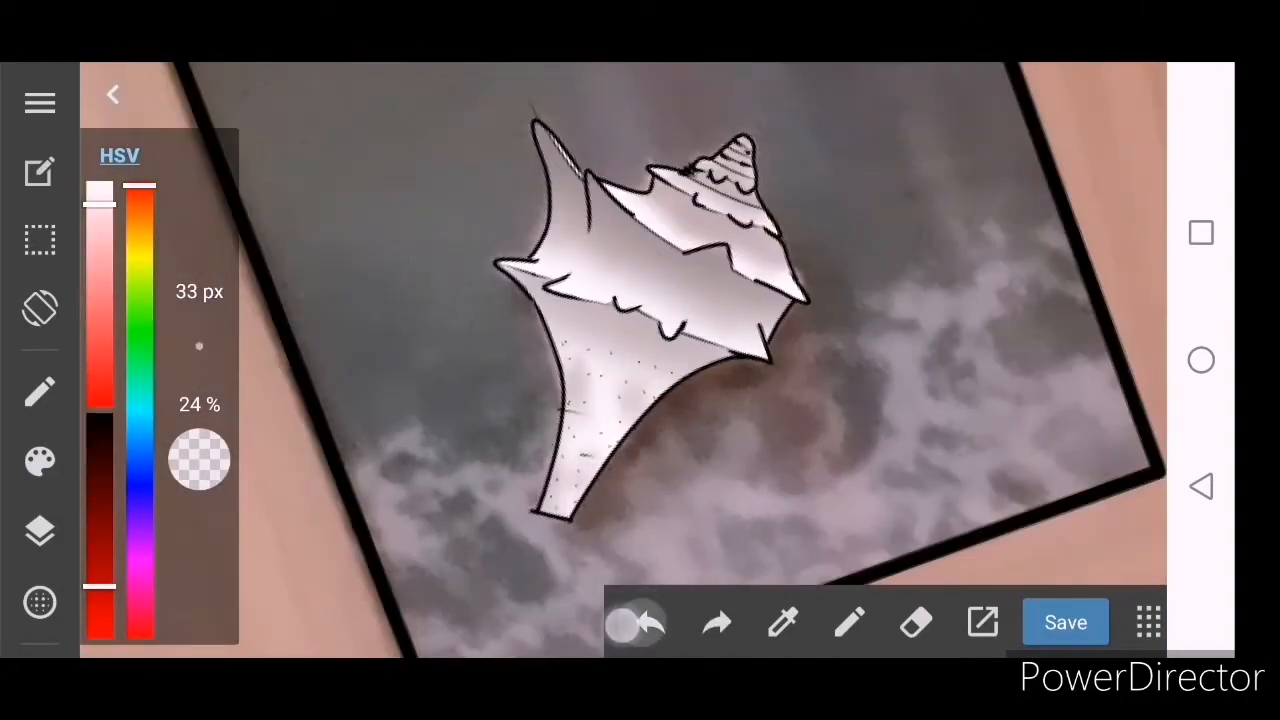
- Open and close Materials, eyedrop the frames' dusty pink and widen the brush to 94 px
click(40, 531)
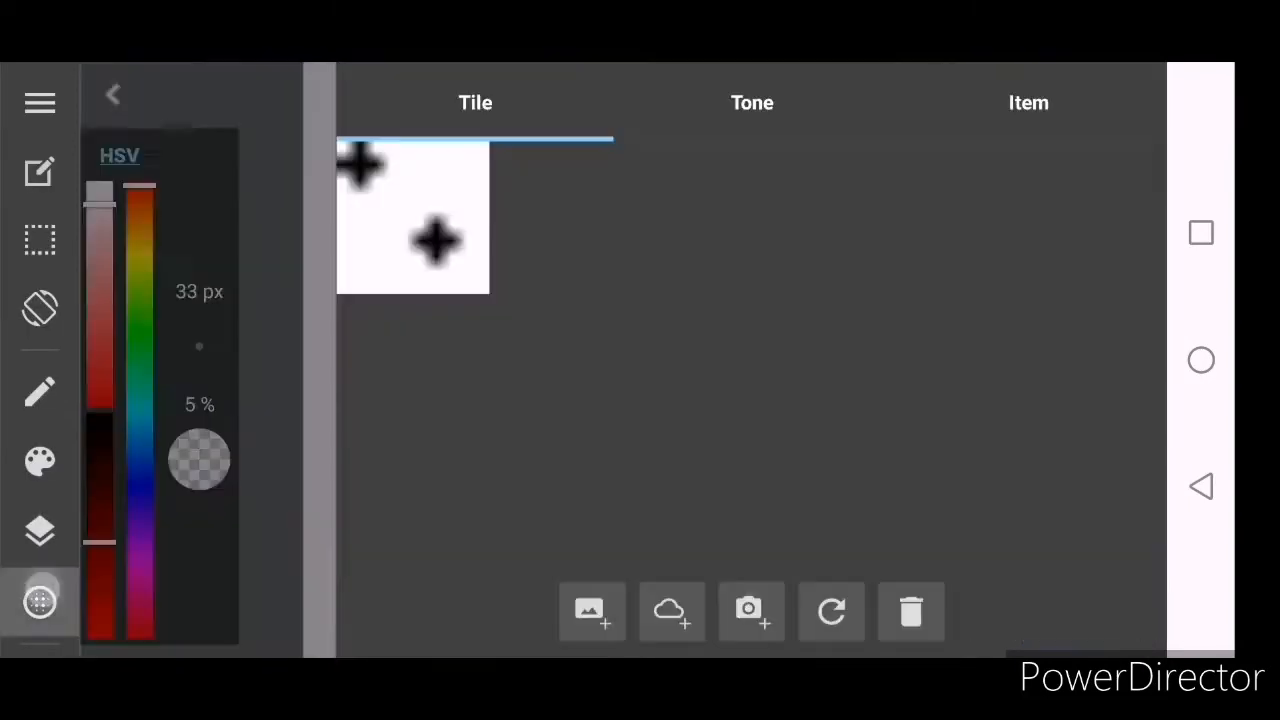
click(40, 530)
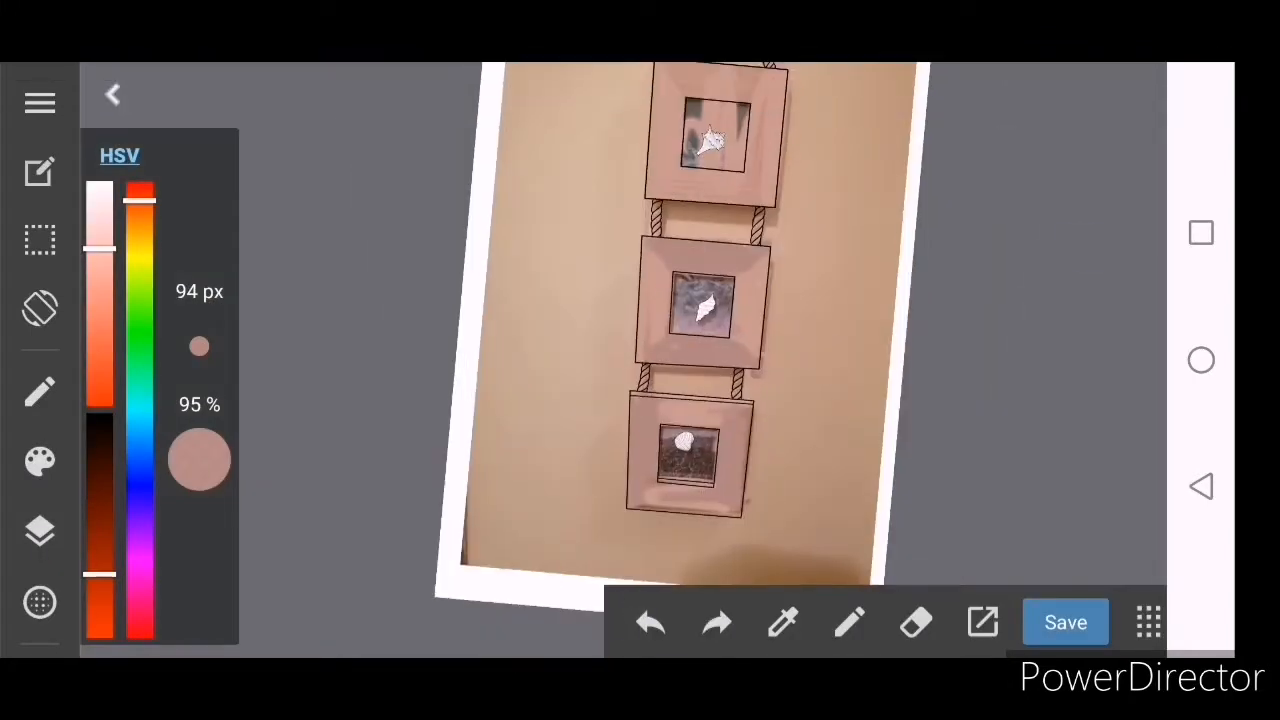
- Adjust the reference layer's opacity, confirm with SET, and toggle the photo layer off
click(40, 461)
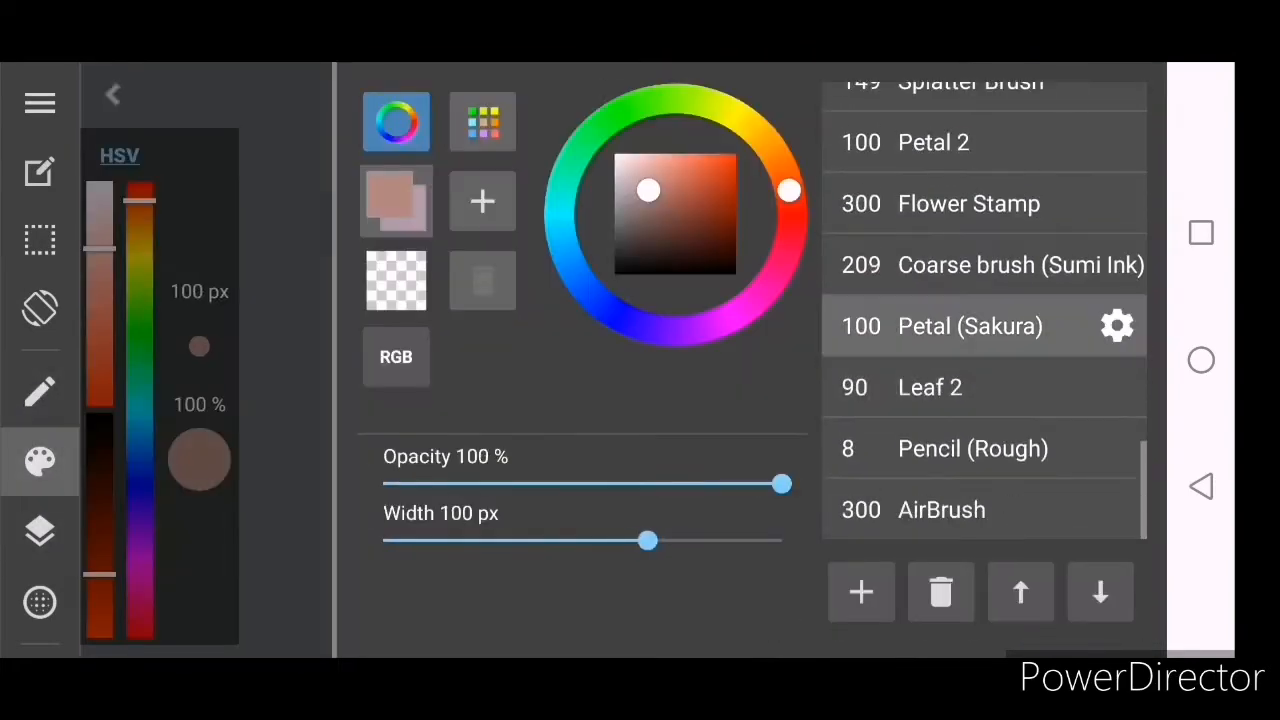
scroll(down, 3)
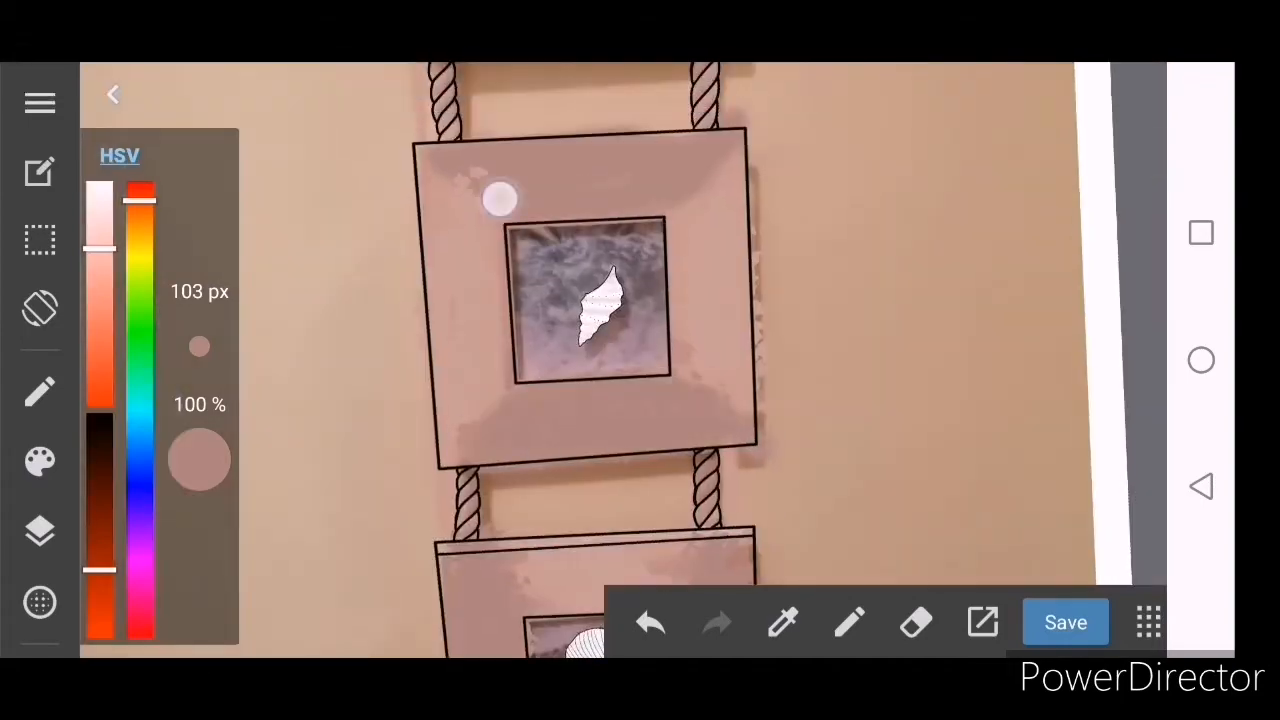
click(40, 461)
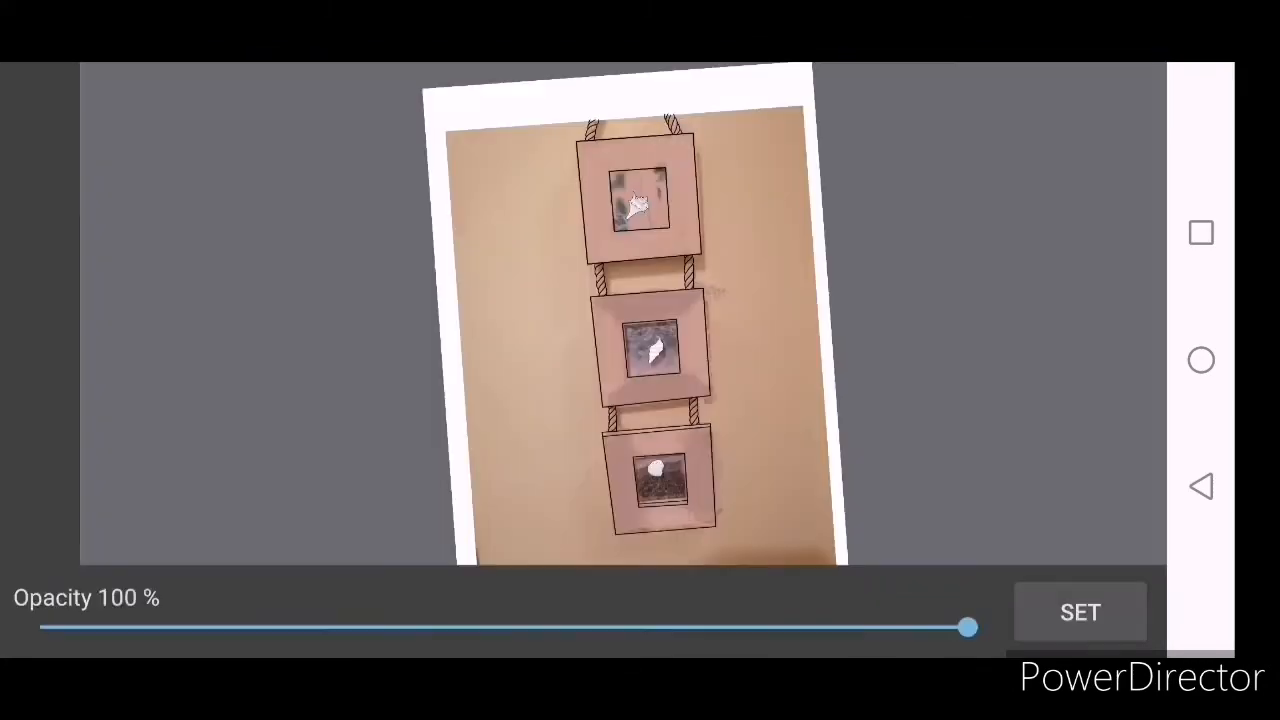
click(1079, 612)
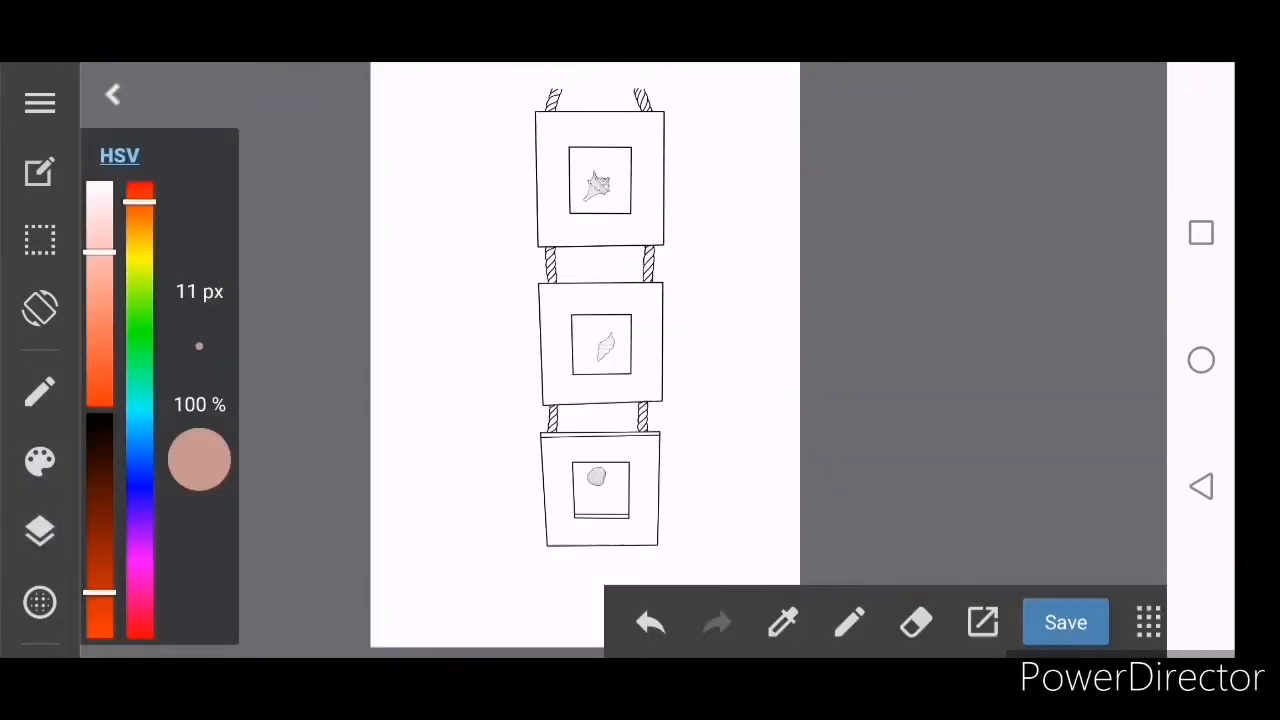
- Spray white speckles over the top frame's teal sea and blur them with a 40% soft brush
click(40, 390)
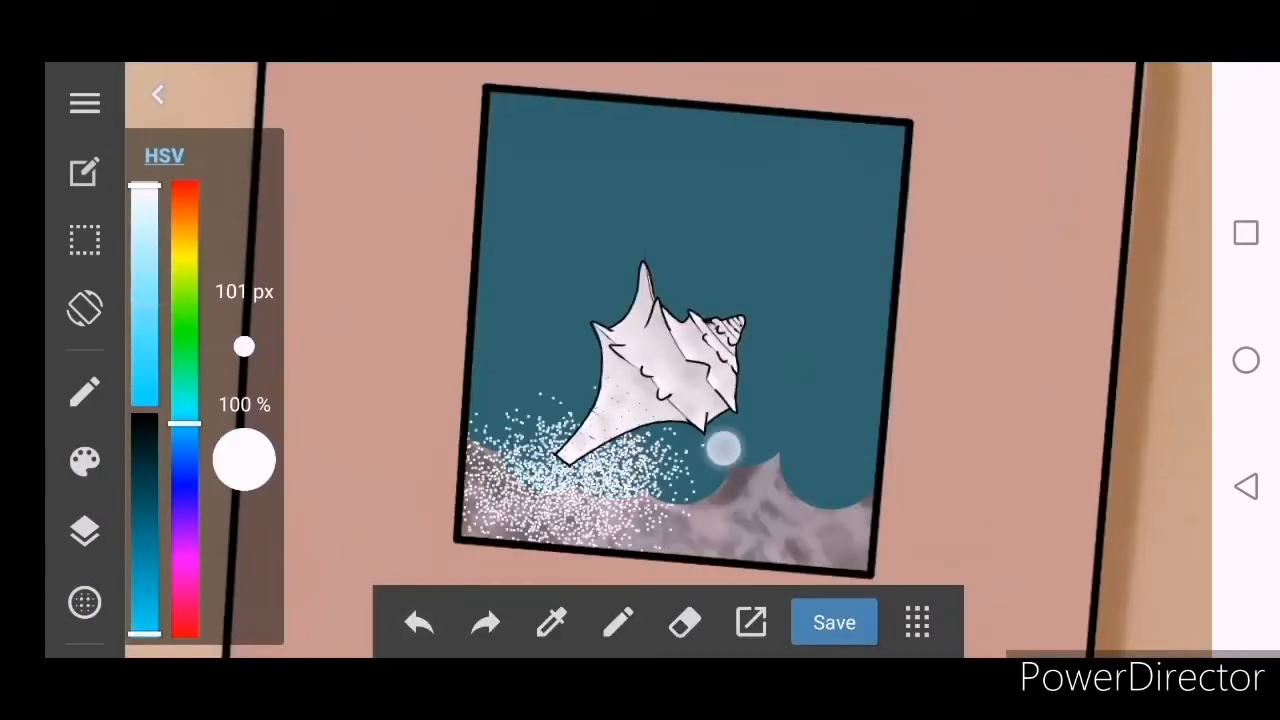
drag(245, 347, 243, 347)
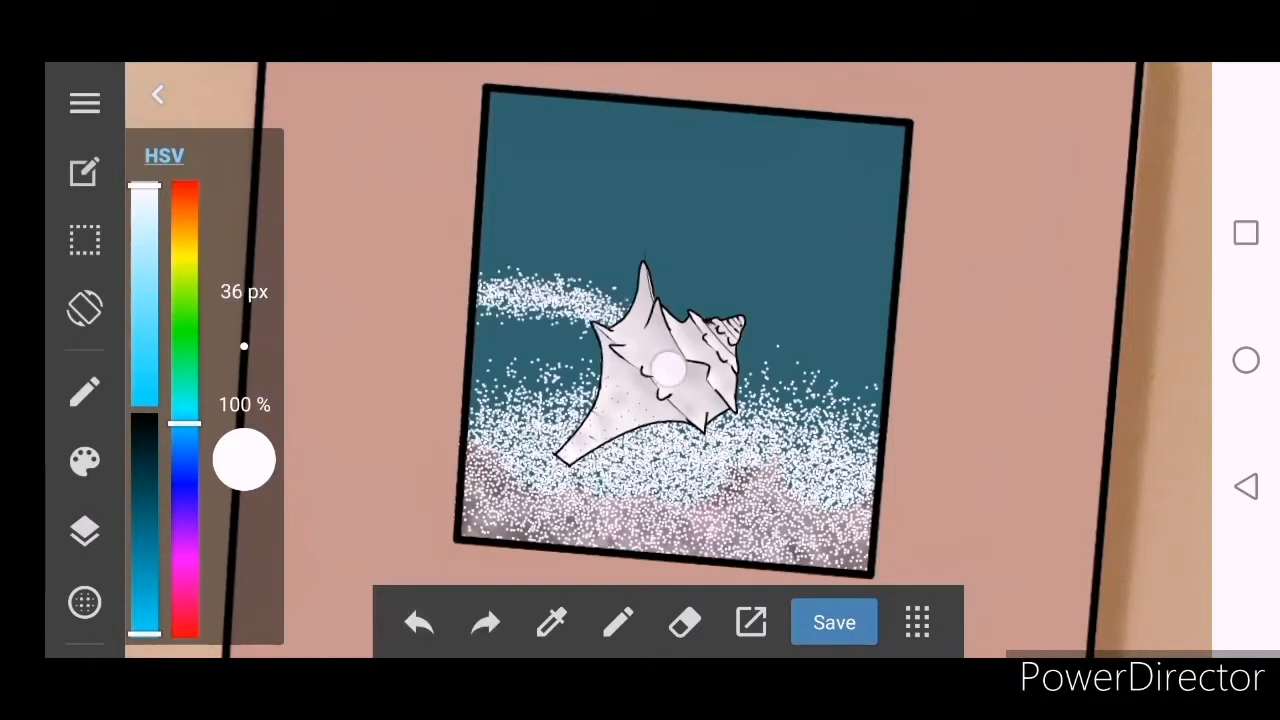
drag(245, 460, 245, 460)
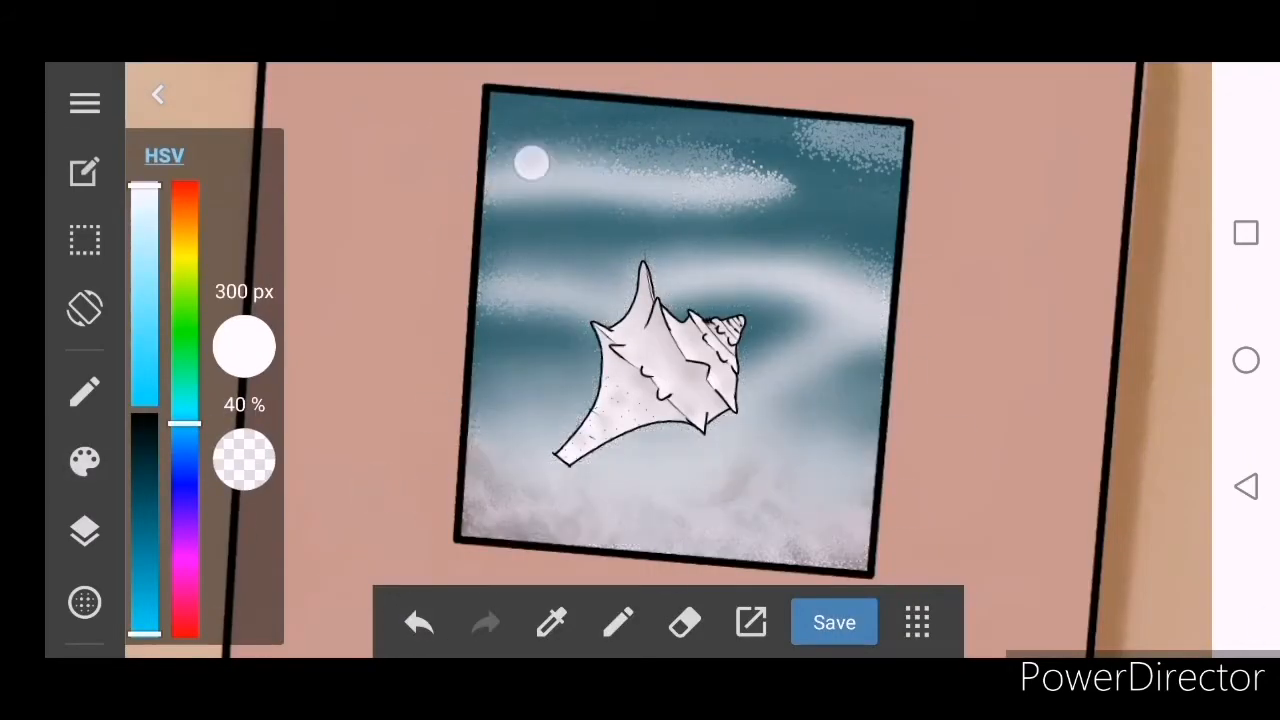
click(84, 531)
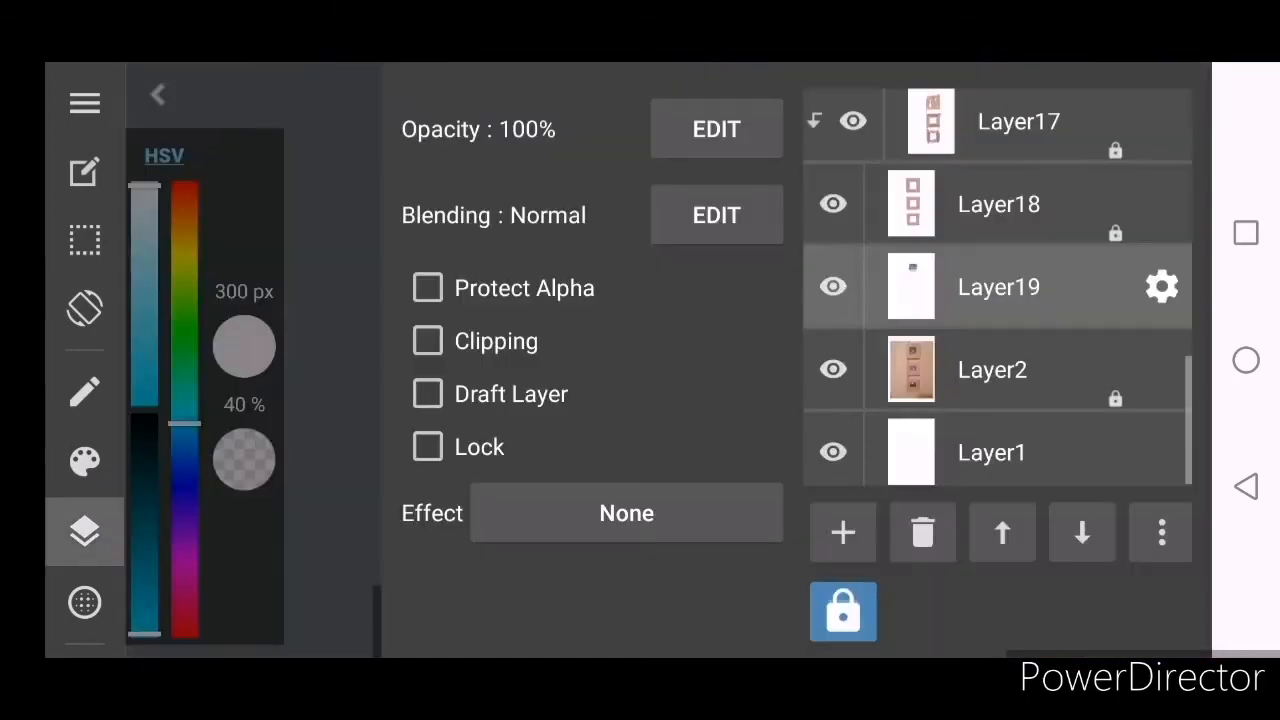
click(84, 461)
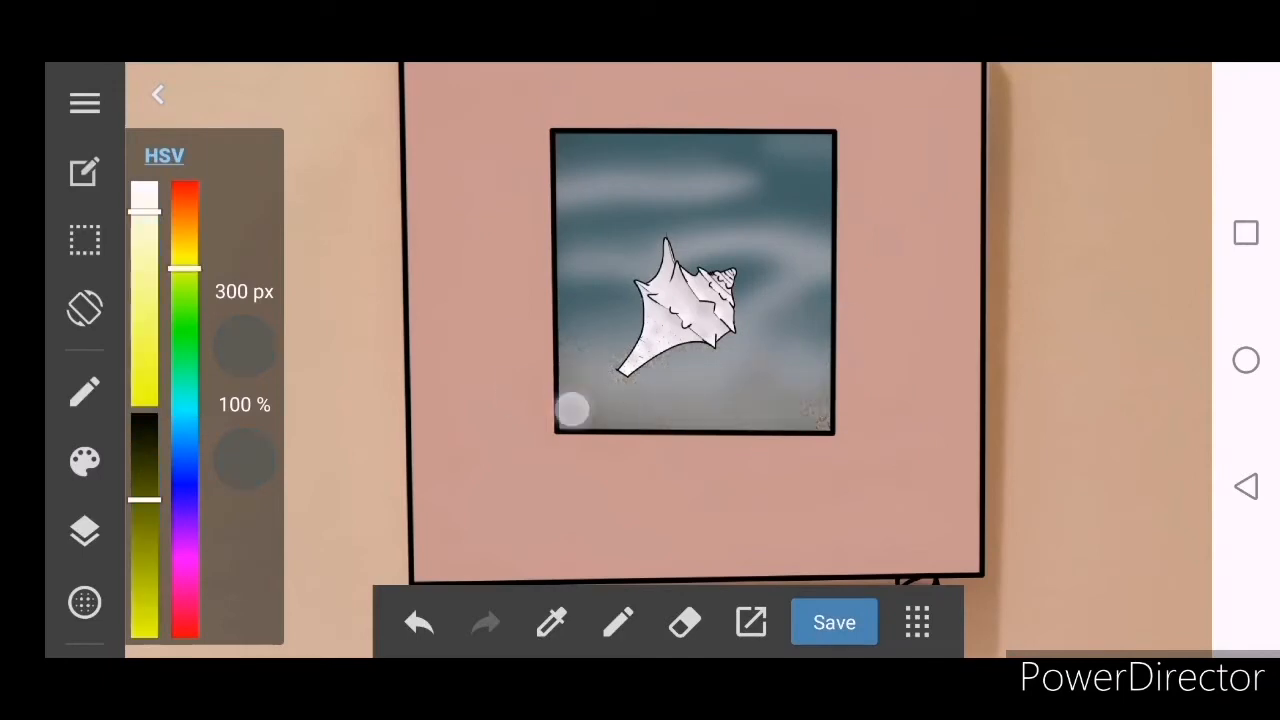
- Paint the middle window teal-to-sand, spray white speckles, and blend with a 300 px 40% brush
click(84, 531)
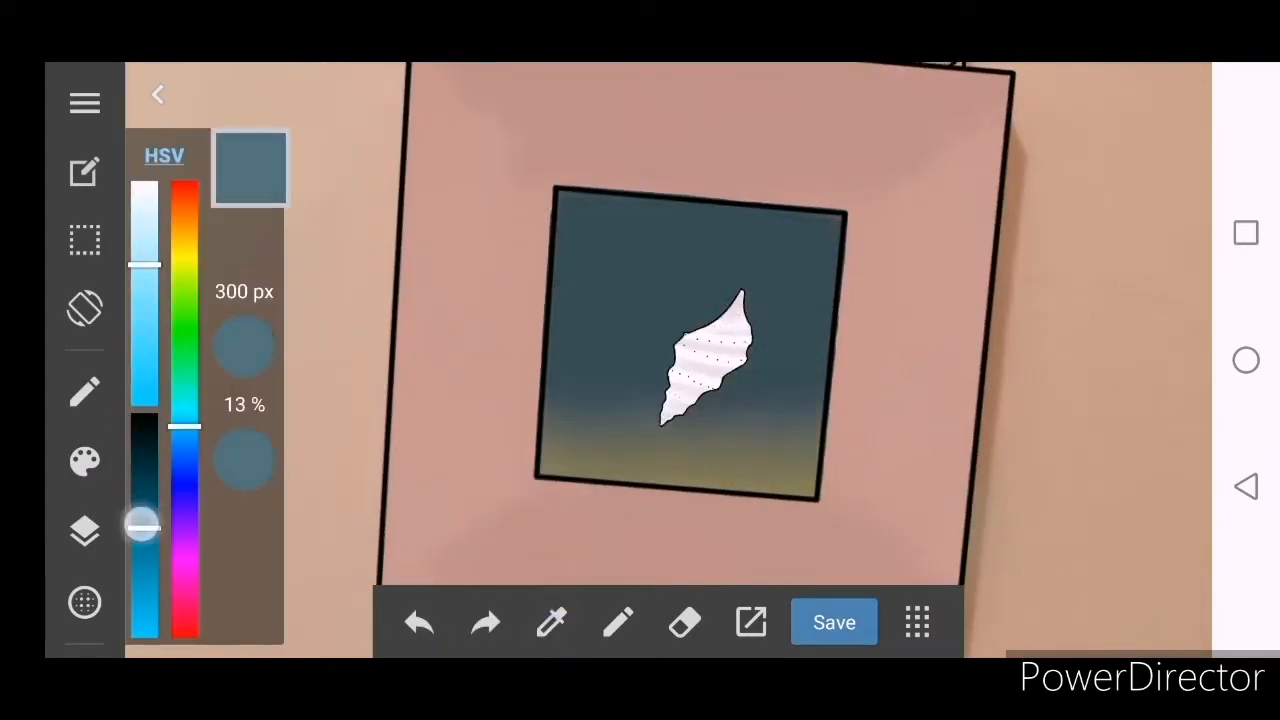
click(84, 391)
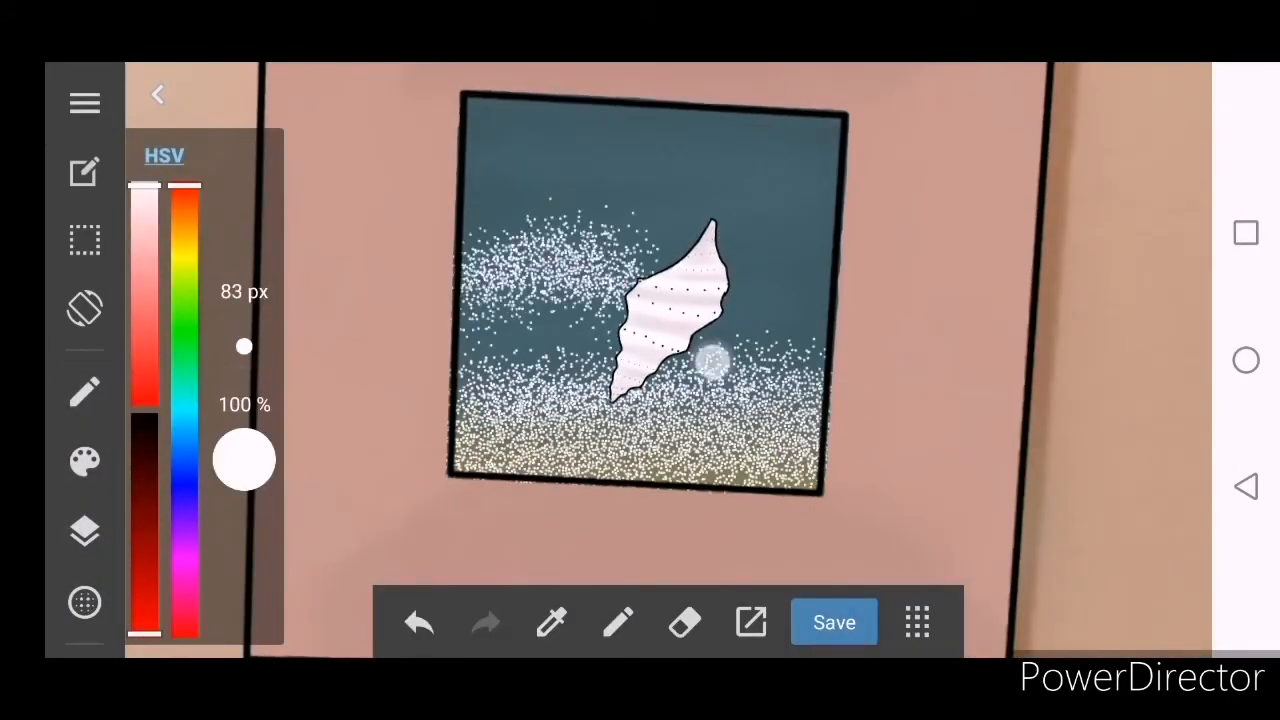
drag(244, 346, 244, 346)
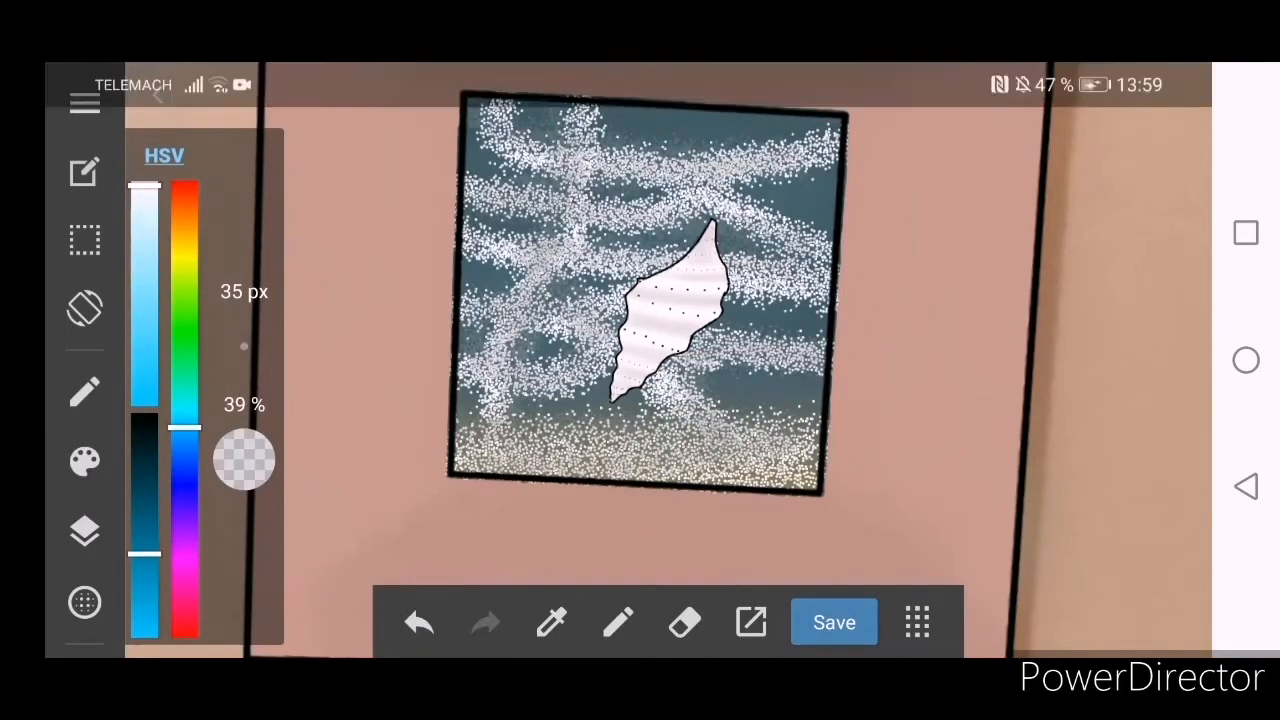
click(553, 622)
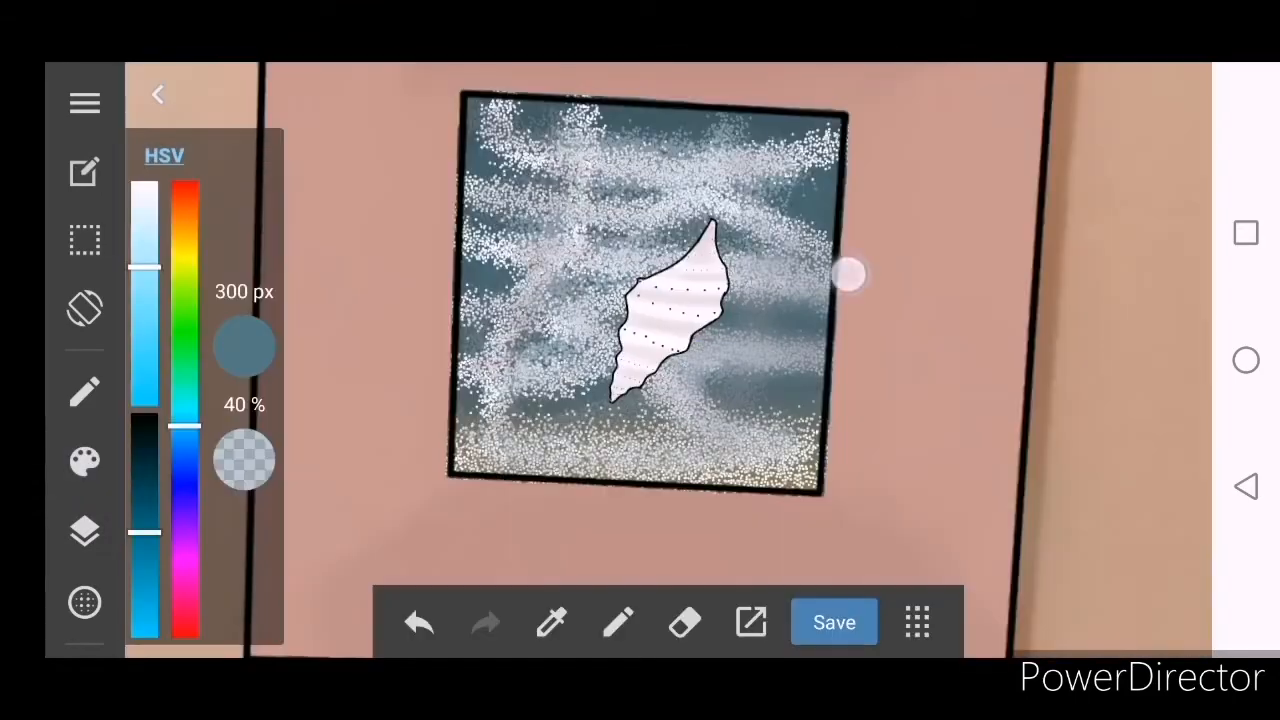
click(418, 621)
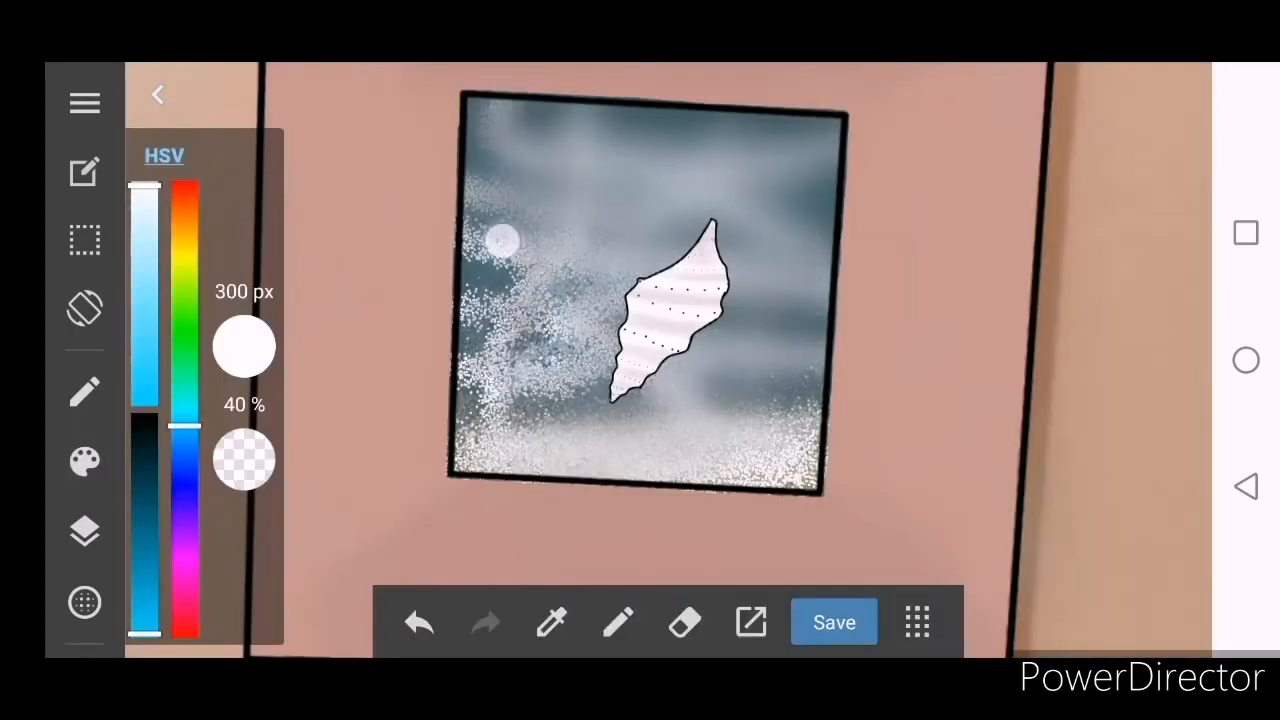
- Lock the layer in the Layers panel and paint a soft pale-to-brown background behind the cockle
click(84, 531)
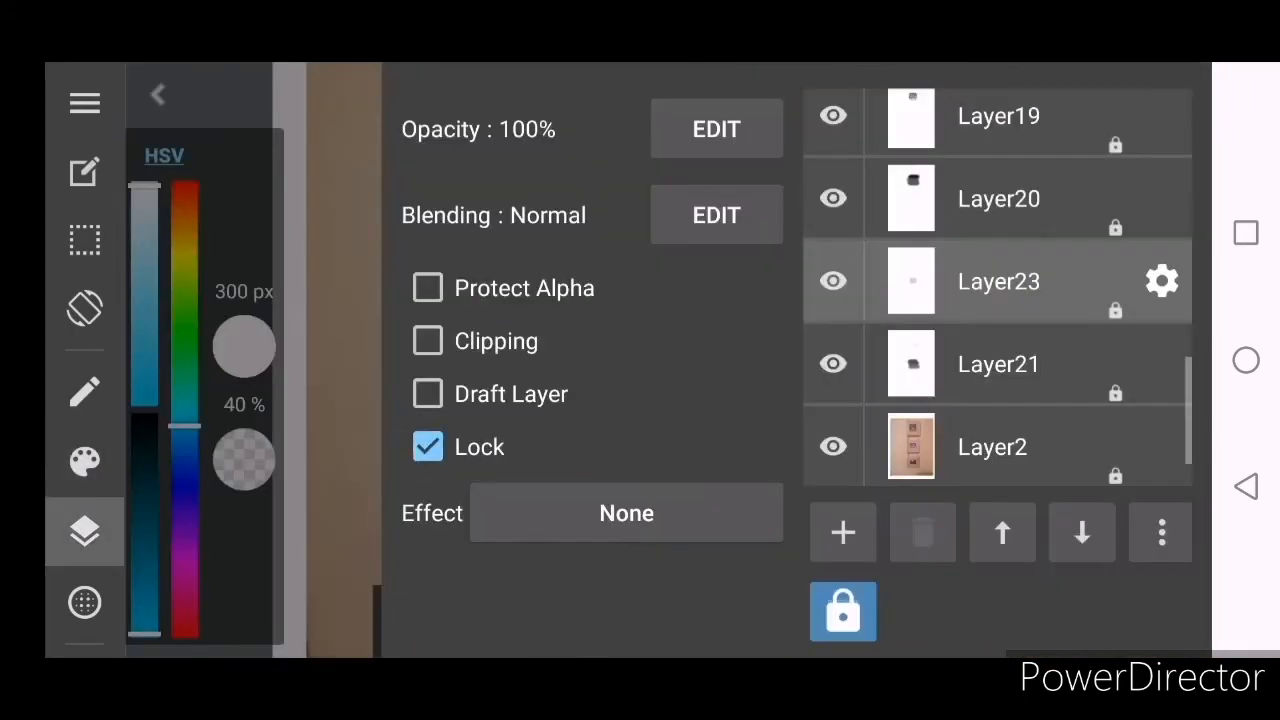
click(84, 461)
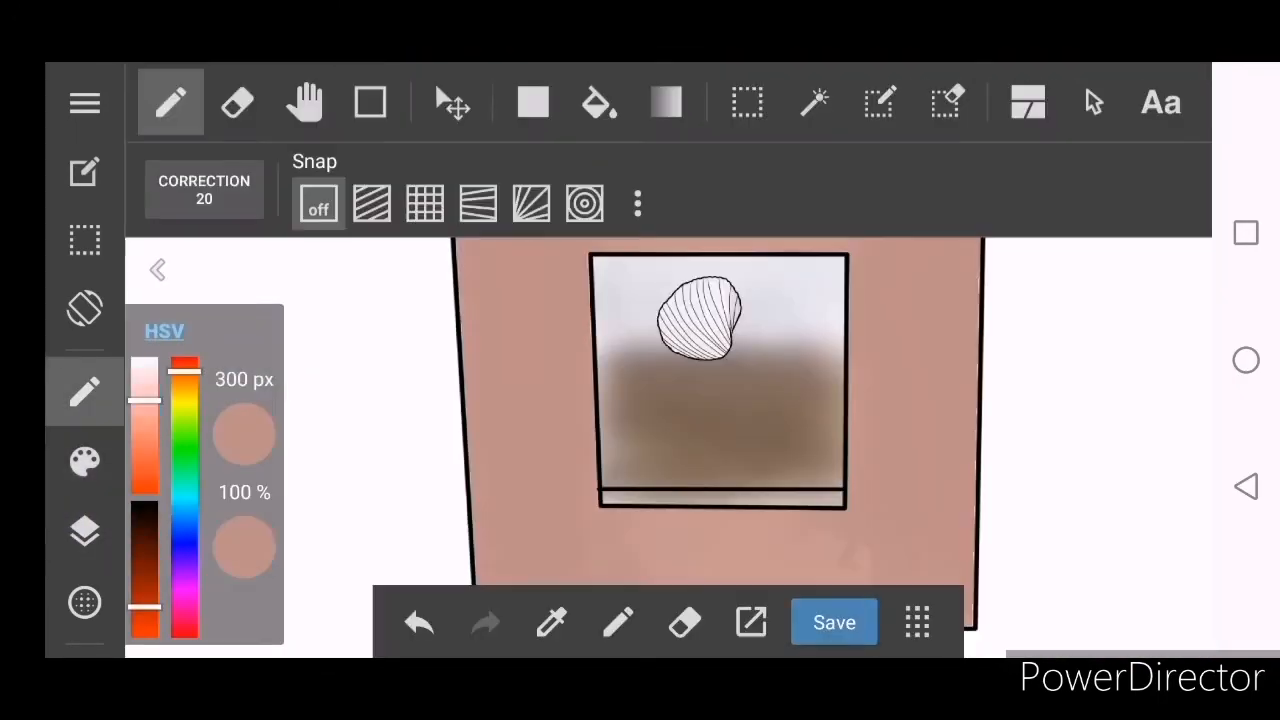
- Dab dark grey at 41% opacity with a 300 px soft brush along the window's top corners
click(84, 461)
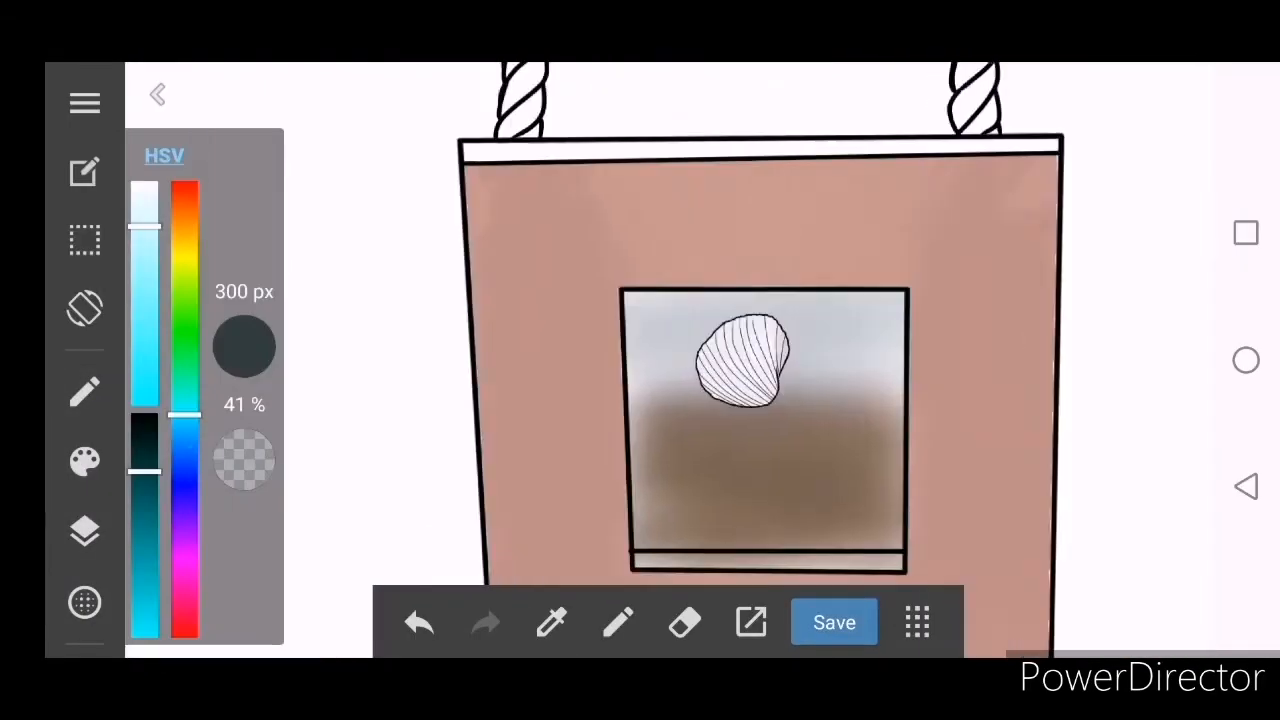
click(84, 531)
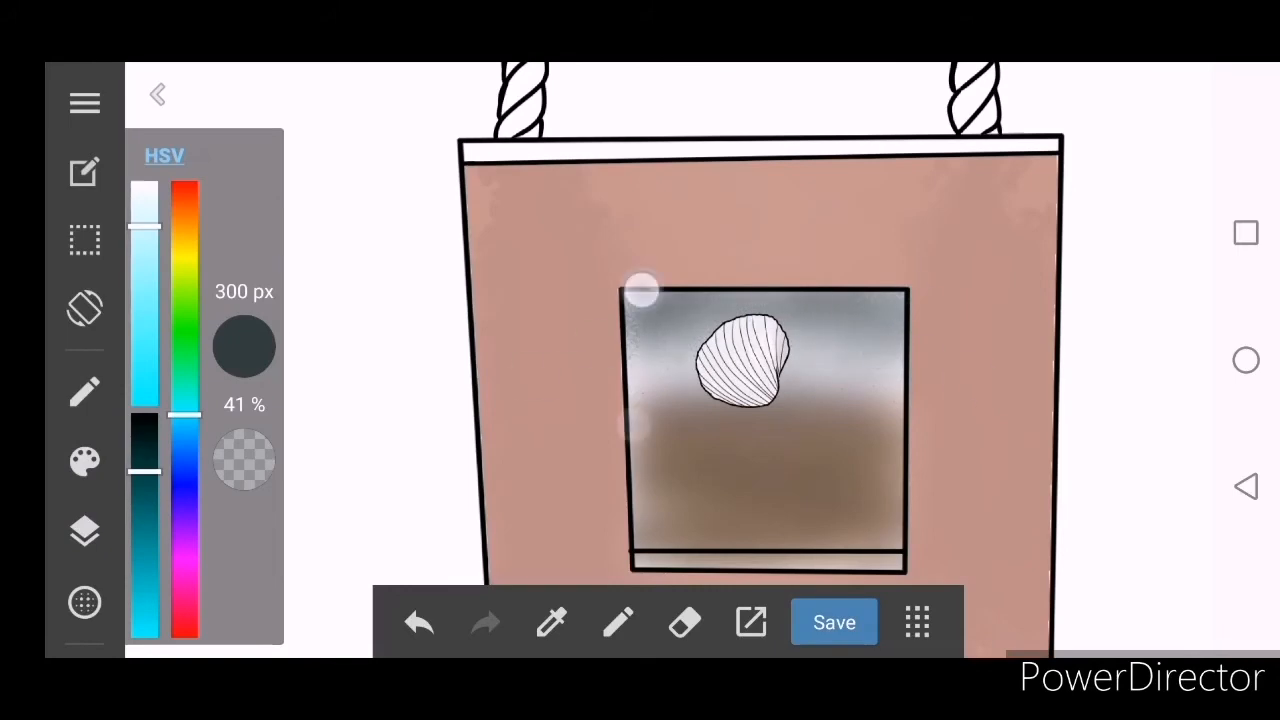
click(84, 531)
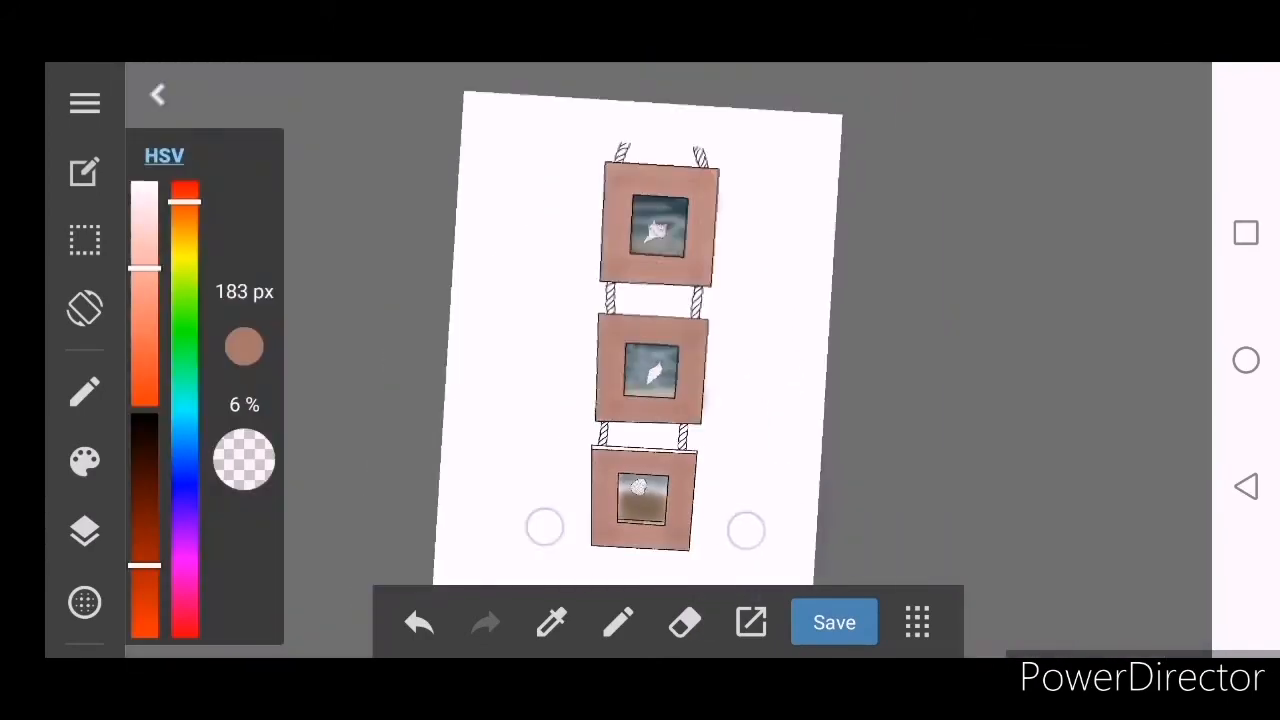
- Texture the frames with a 28 px, 97% brush, then set blending to Normal
click(84, 531)
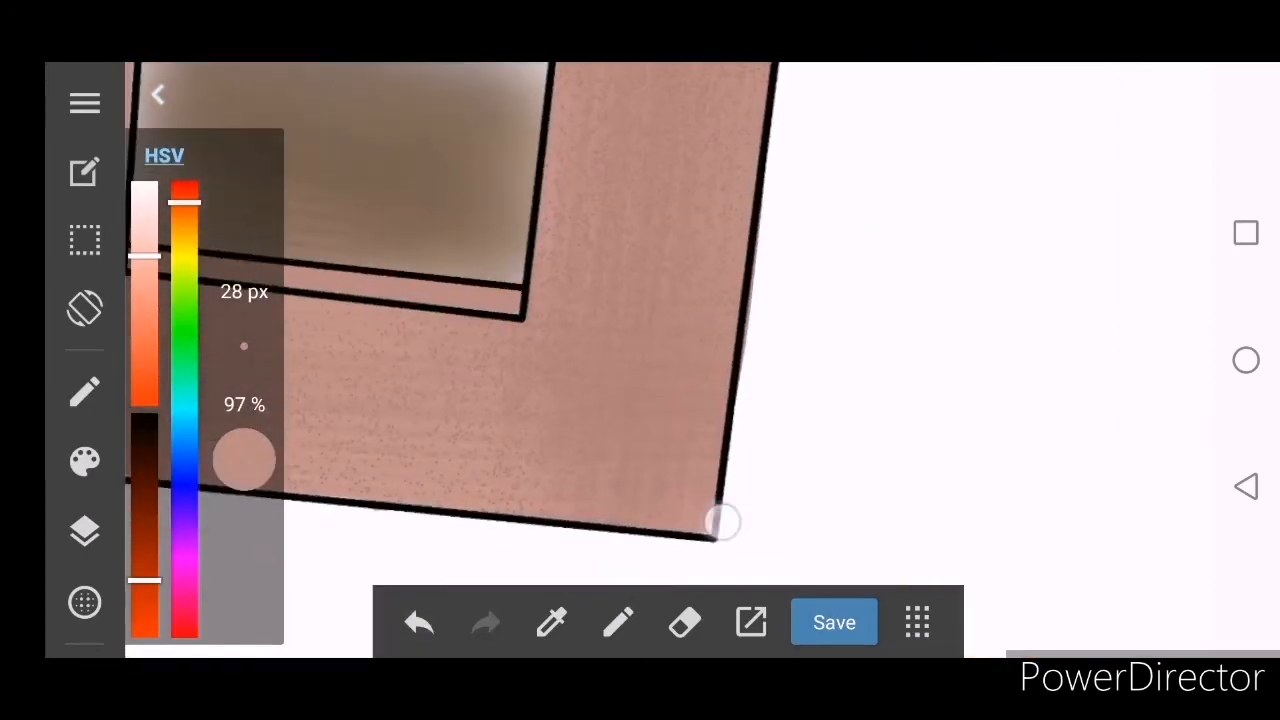
click(618, 622)
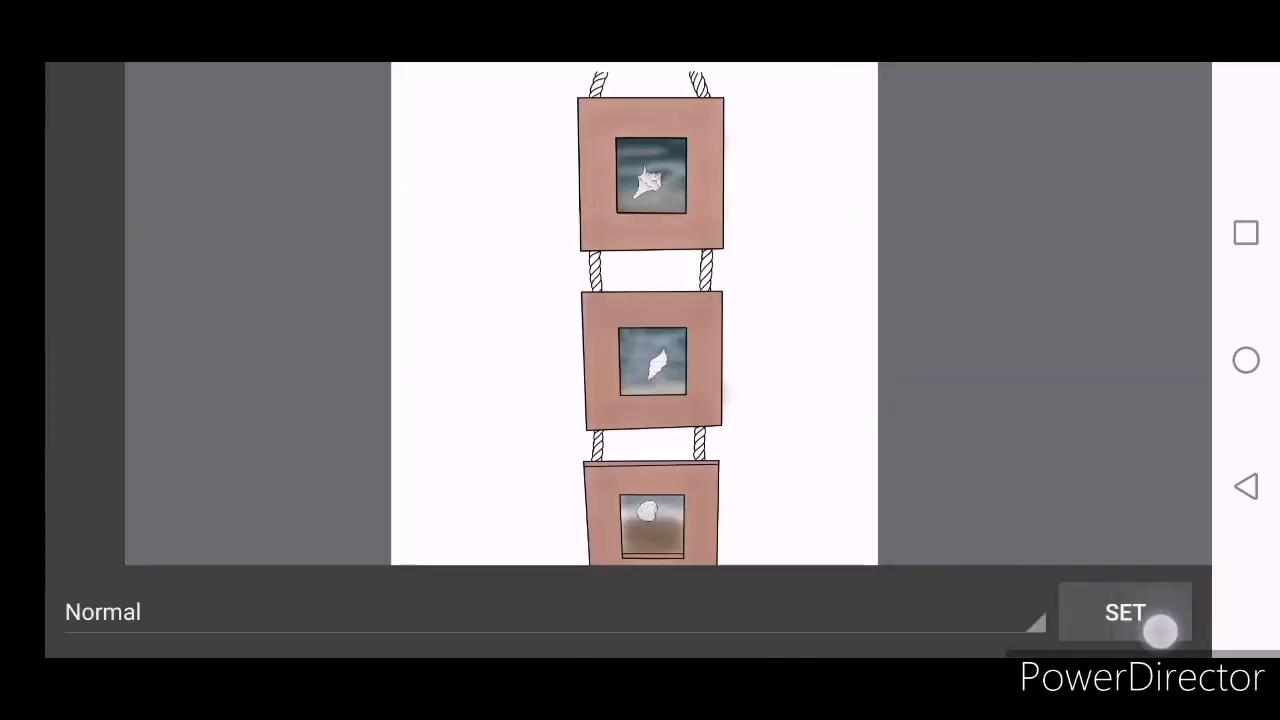
click(1124, 612)
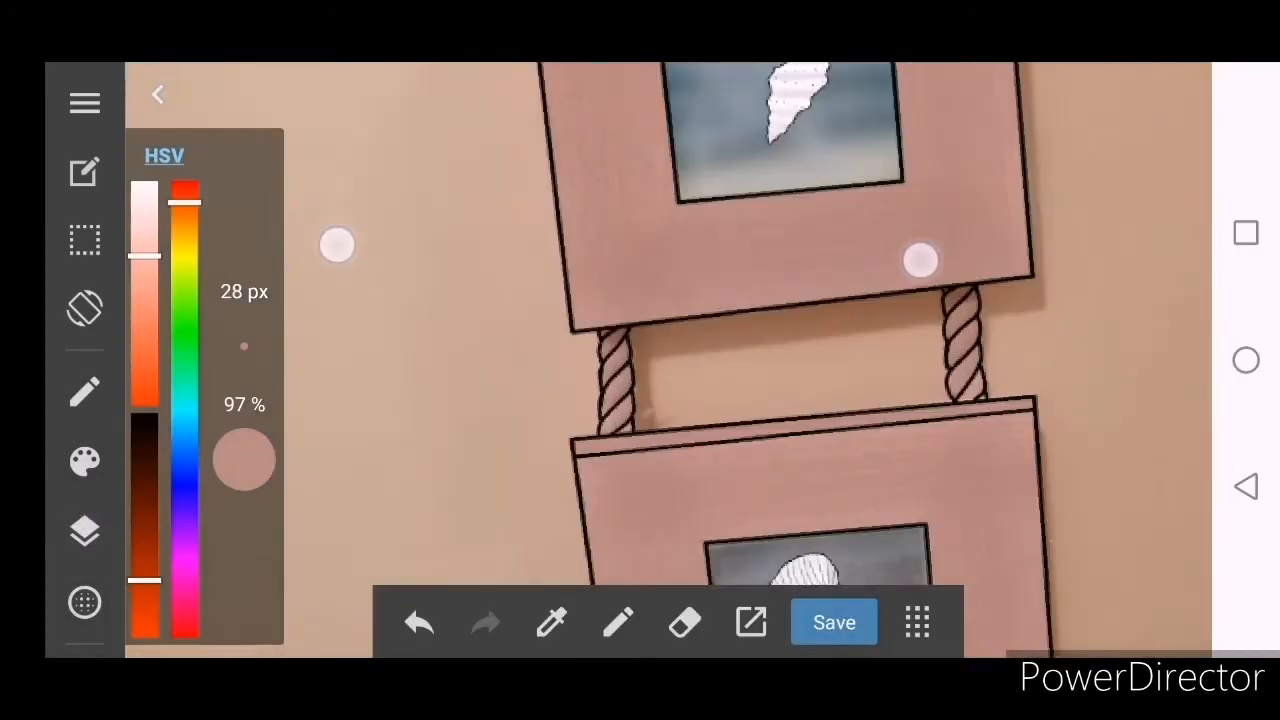